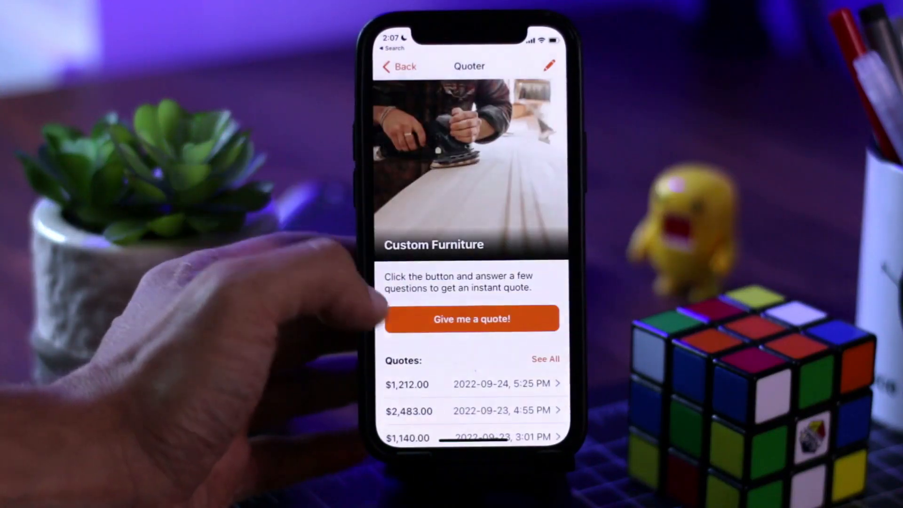
{"action": "left_click", "coordinate": [470, 319]}
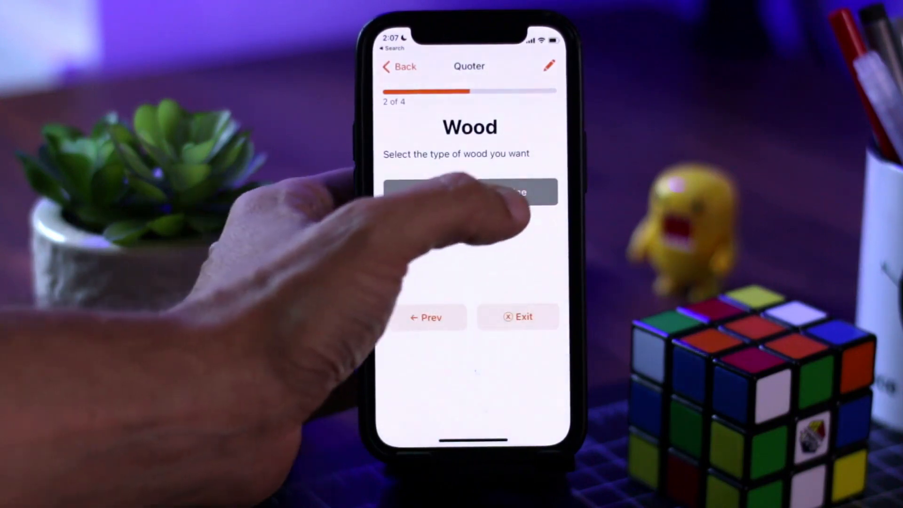
{"action": "left_click", "coordinate": [470, 192]}
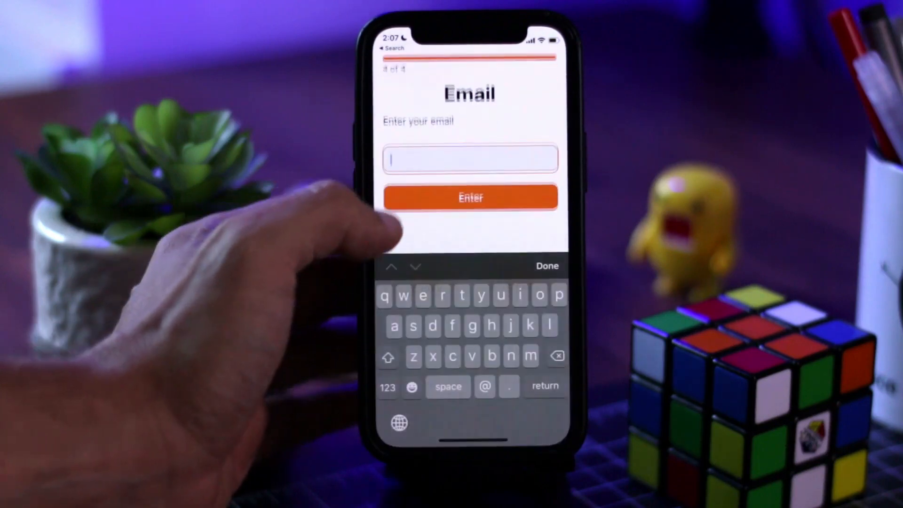
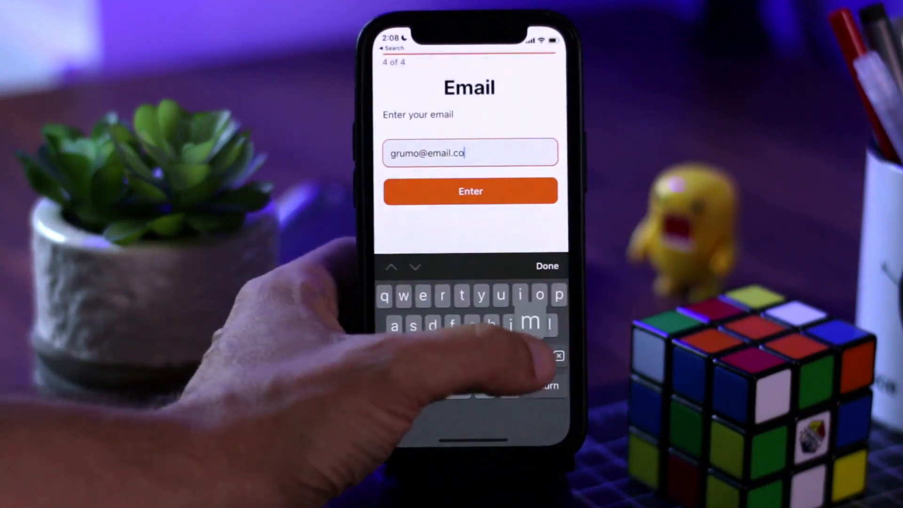
{"action": "left_click", "coordinate": [470, 191]}
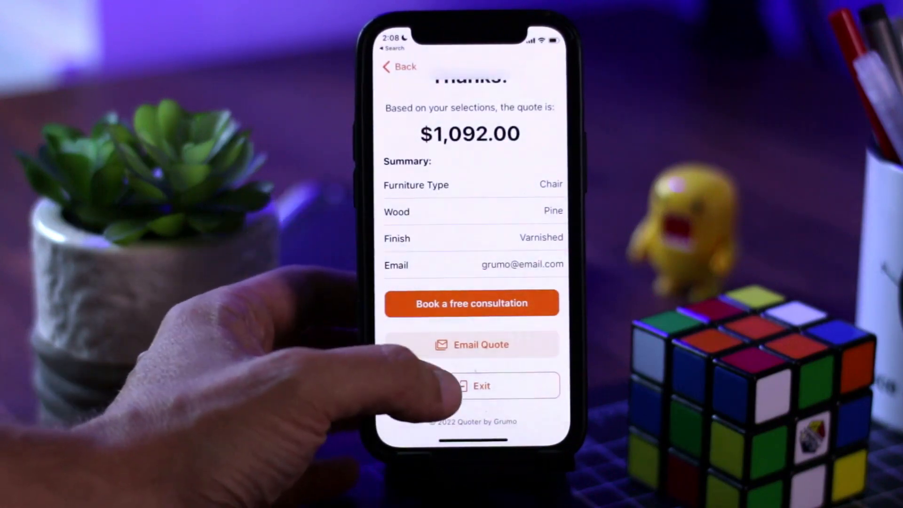
{"action": "left_click", "coordinate": [470, 385]}
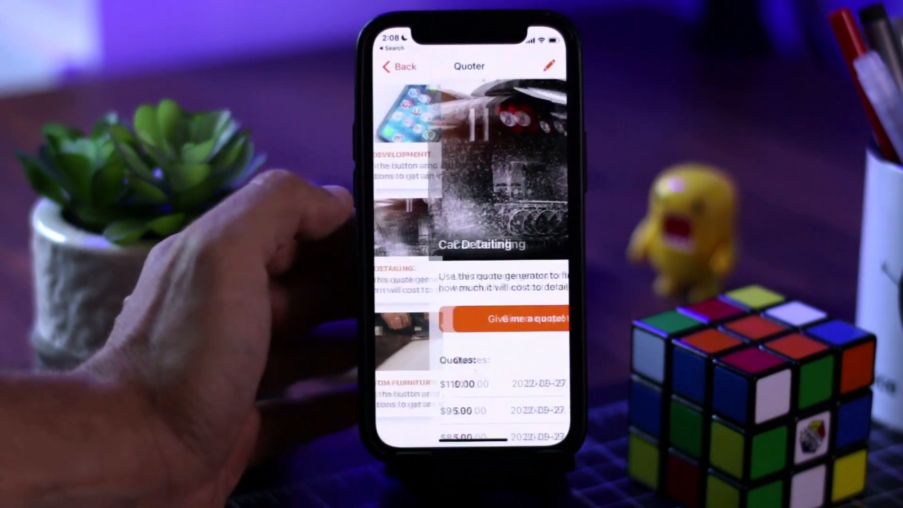
Complete the Car Detailing quote for a very dirty Truck, Search Engine referral, submitting name and email.
{"action": "left_click", "coordinate": [504, 319]}
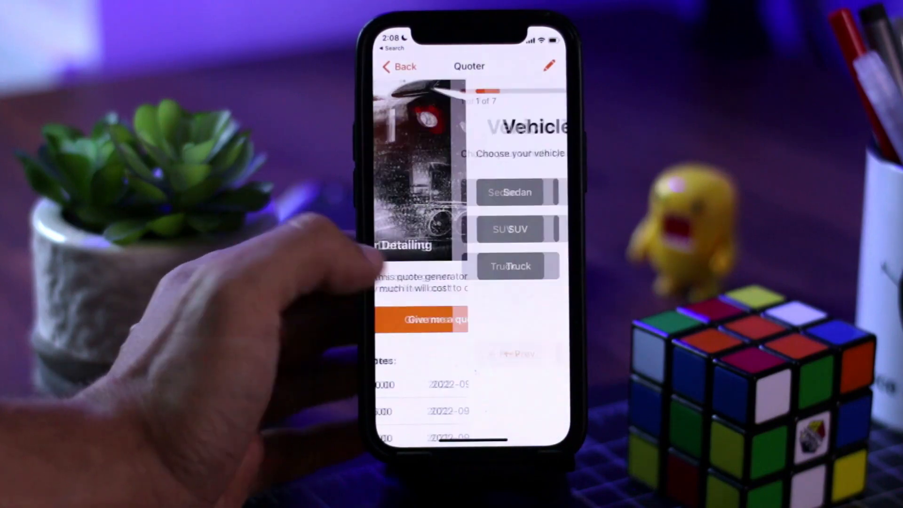
{"action": "left_click", "coordinate": [517, 192]}
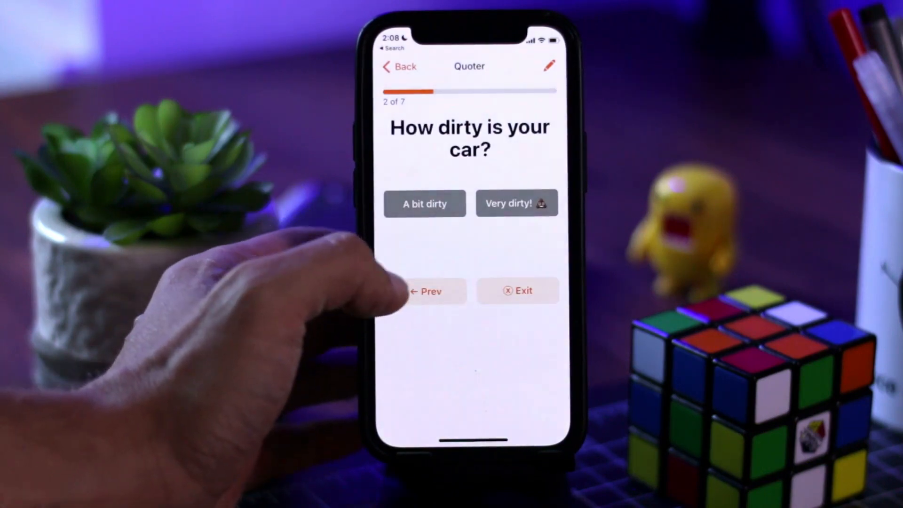
{"action": "left_click", "coordinate": [424, 203]}
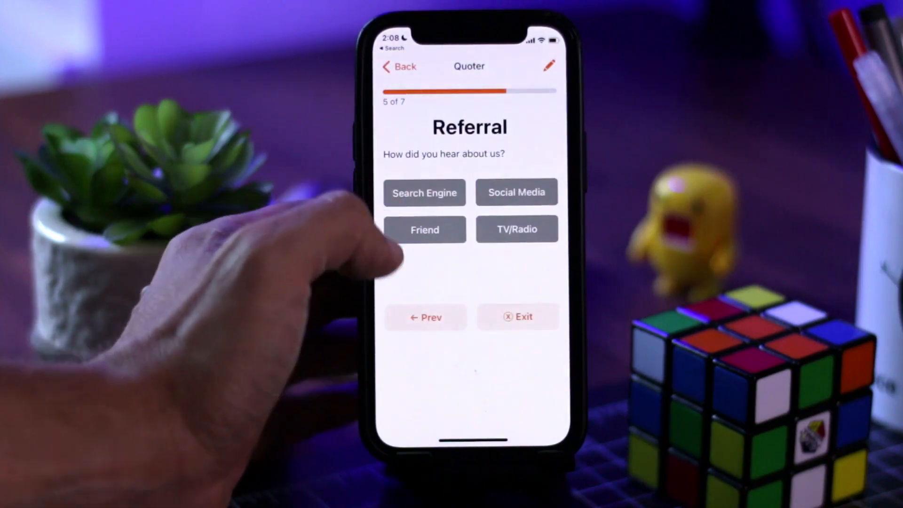
{"action": "left_click", "coordinate": [424, 229]}
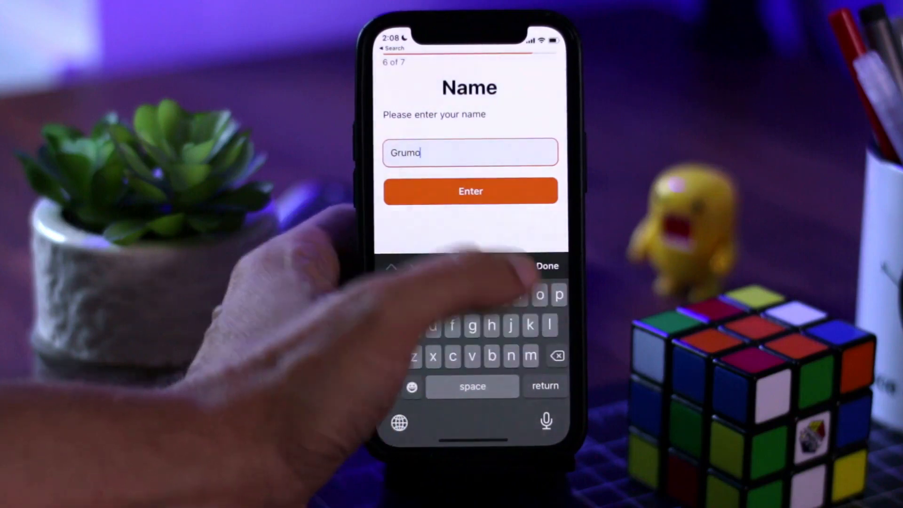
{"action": "left_click", "coordinate": [470, 191]}
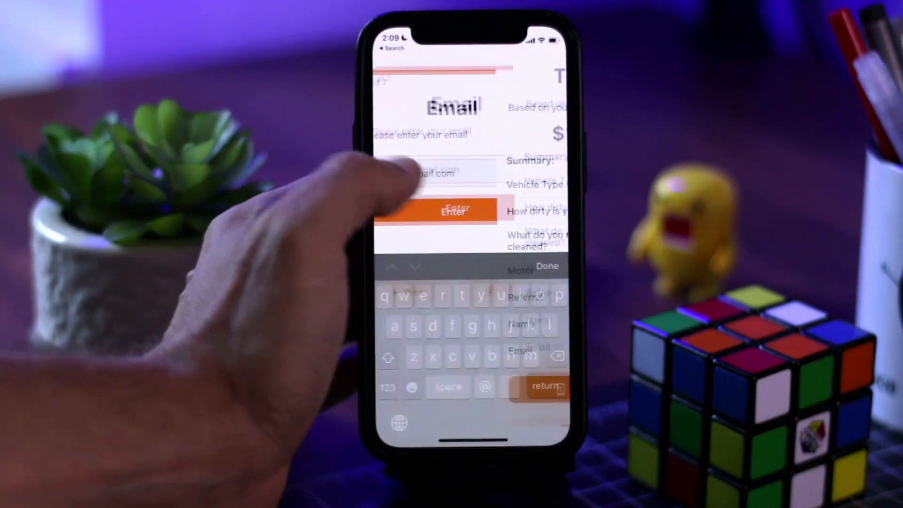
{"action": "left_click", "coordinate": [457, 211]}
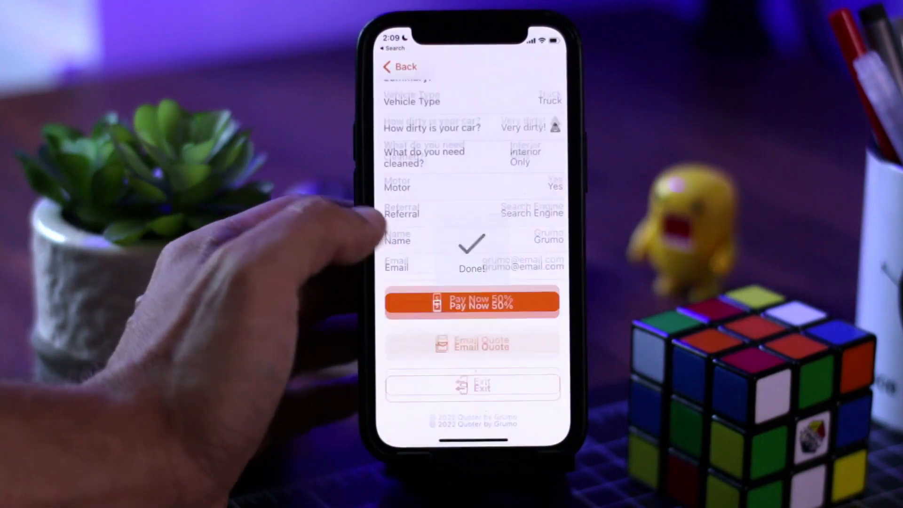
{"action": "left_click", "coordinate": [471, 303]}
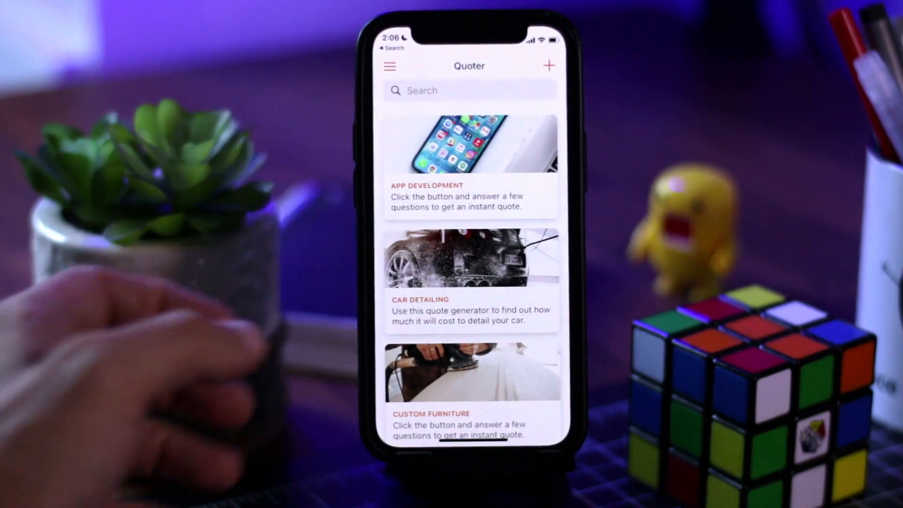
Complete the App Development quote totalling $11,390.00 and review its Thanks summary.
{"action": "left_click", "coordinate": [469, 167]}
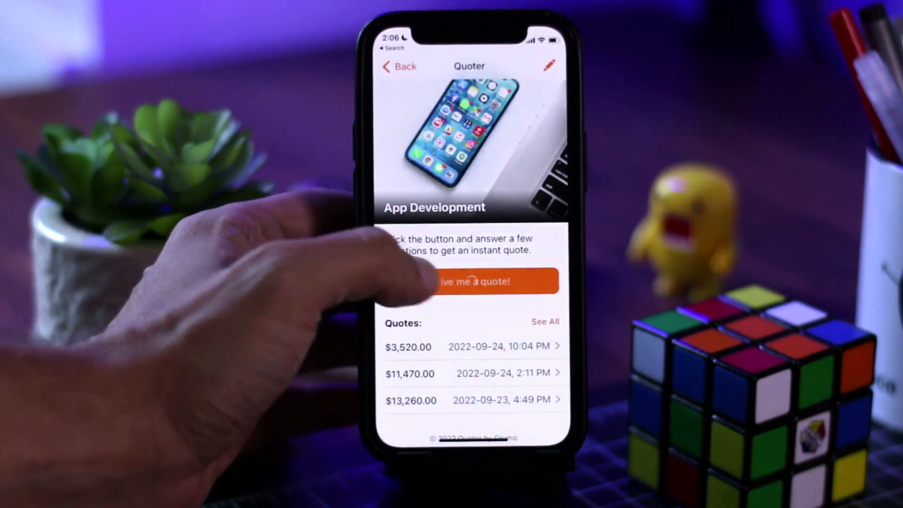
{"action": "left_click", "coordinate": [468, 281]}
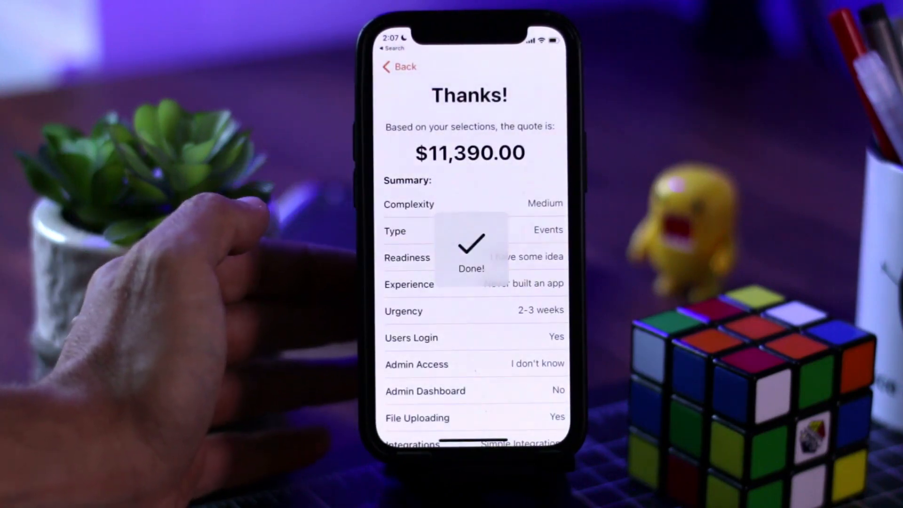
{"action": "scroll", "scroll_direction": "down", "scroll_amount": 3}
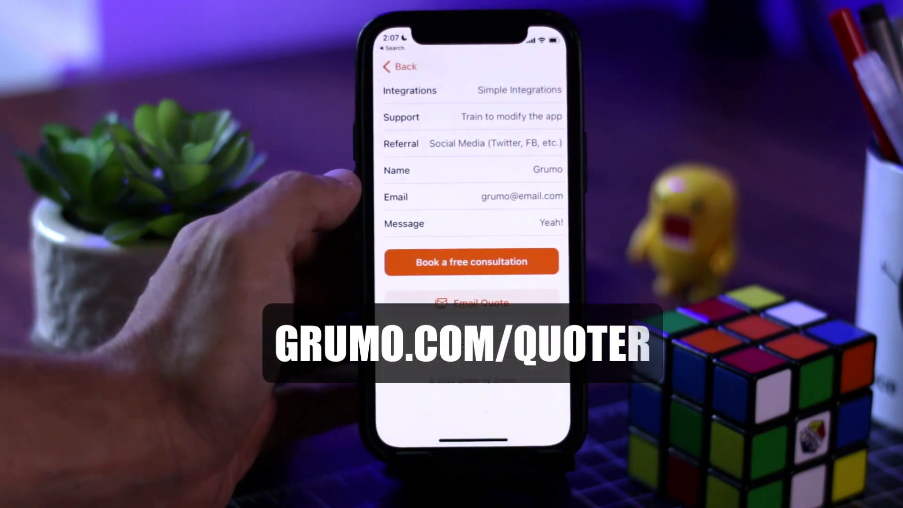
{"action": "left_click", "coordinate": [472, 261]}
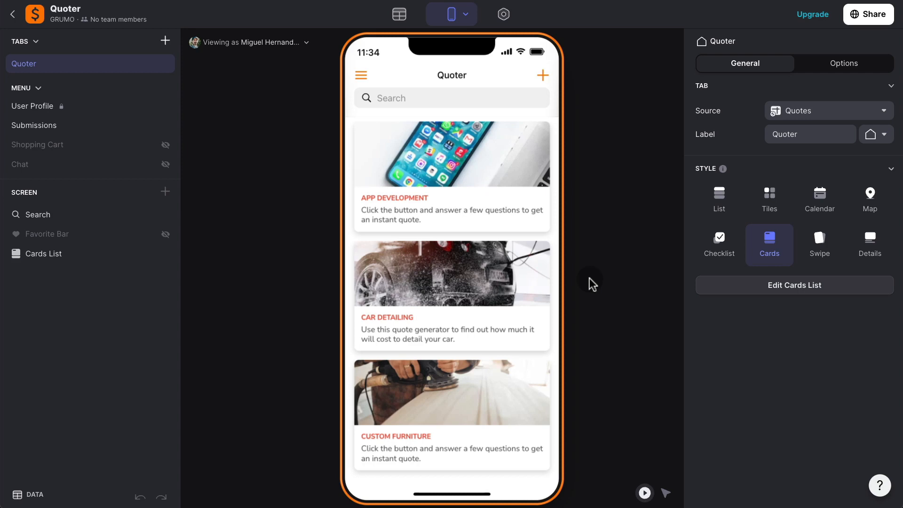
{"action": "mouse_move", "coordinate": [601, 270]}
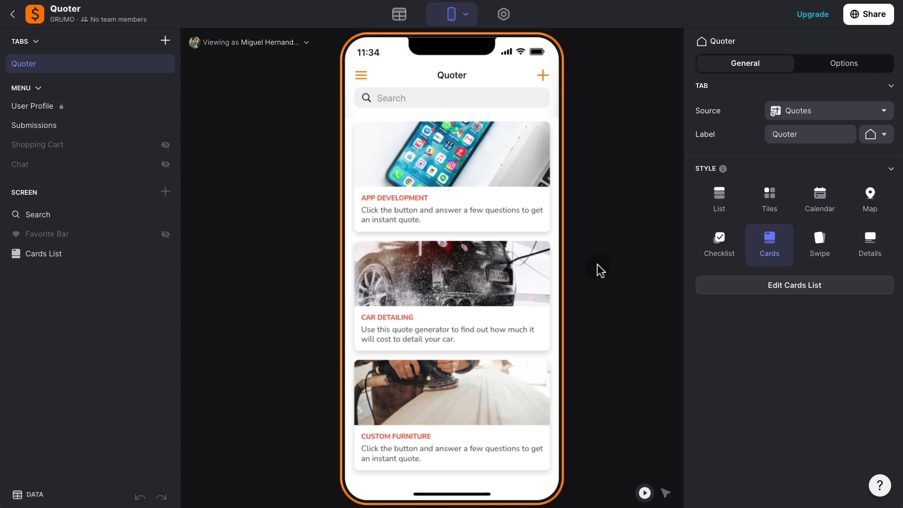
{"action": "mouse_move", "coordinate": [442, 288]}
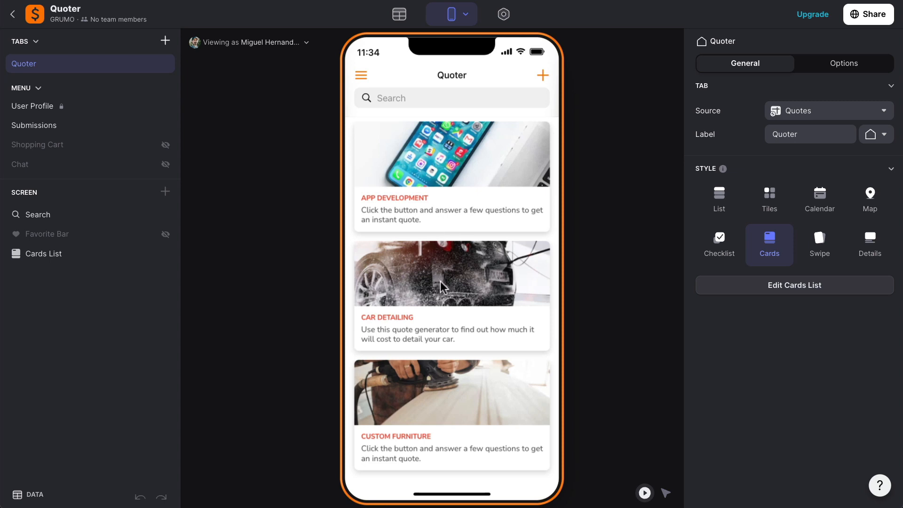
{"action": "mouse_move", "coordinate": [465, 187]}
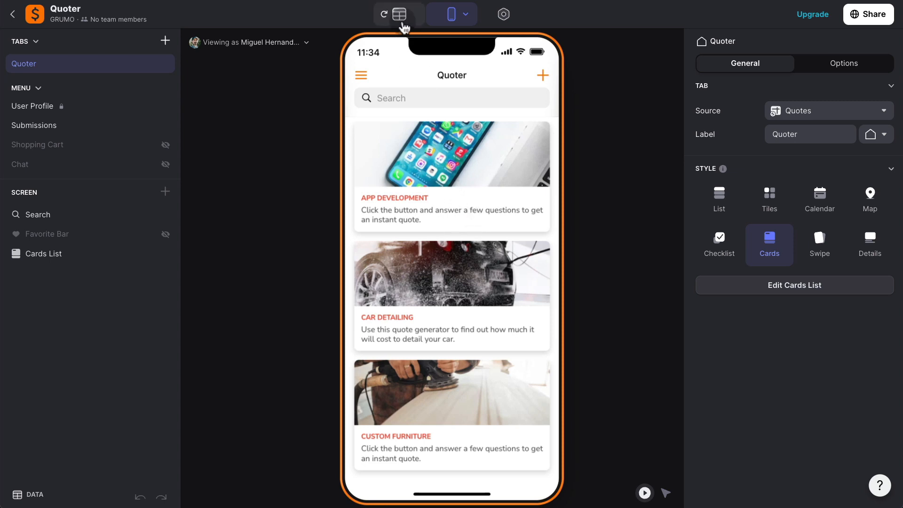
Inspect the Quotes table in Data, then return to the Quoter layout preview.
{"action": "left_click", "coordinate": [407, 14]}
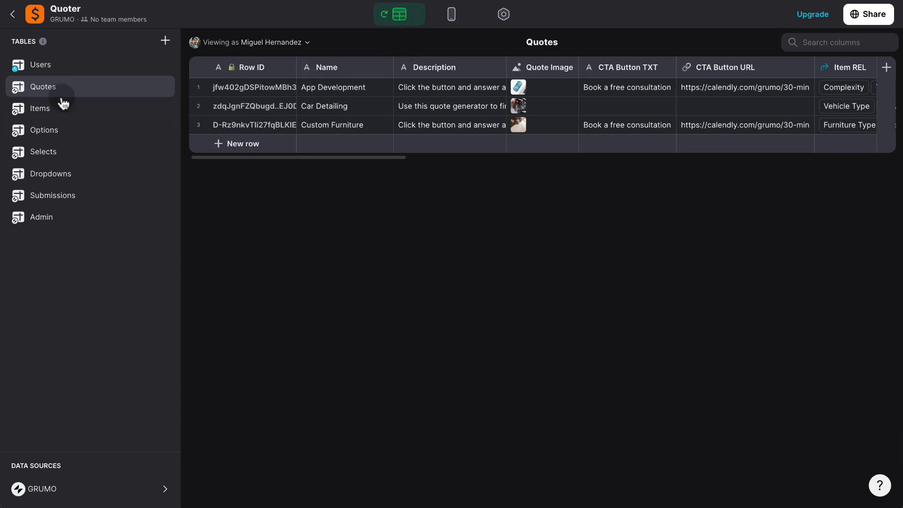
{"action": "mouse_move", "coordinate": [73, 128]}
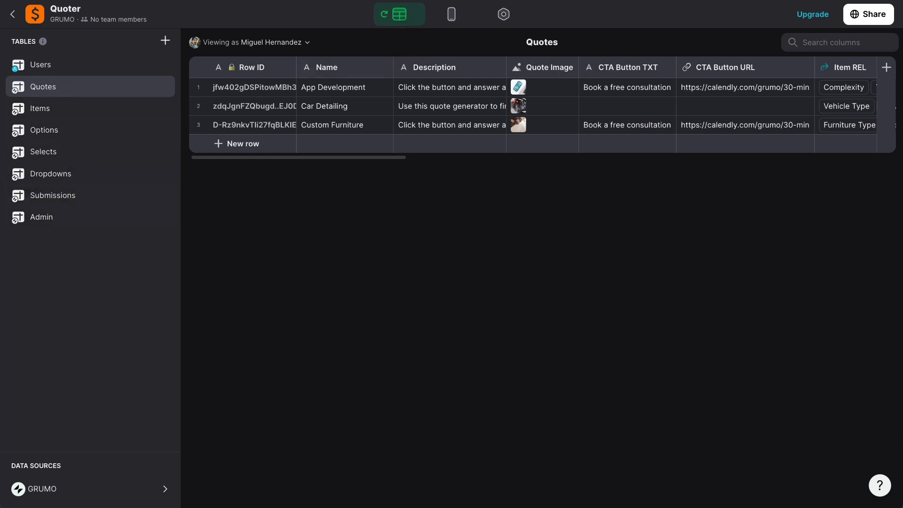
{"action": "left_click", "coordinate": [450, 14]}
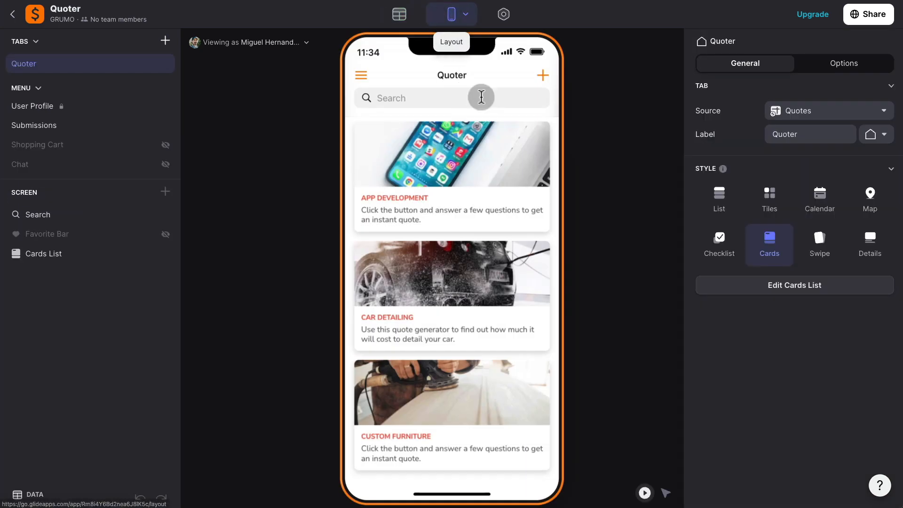
{"action": "mouse_move", "coordinate": [457, 268]}
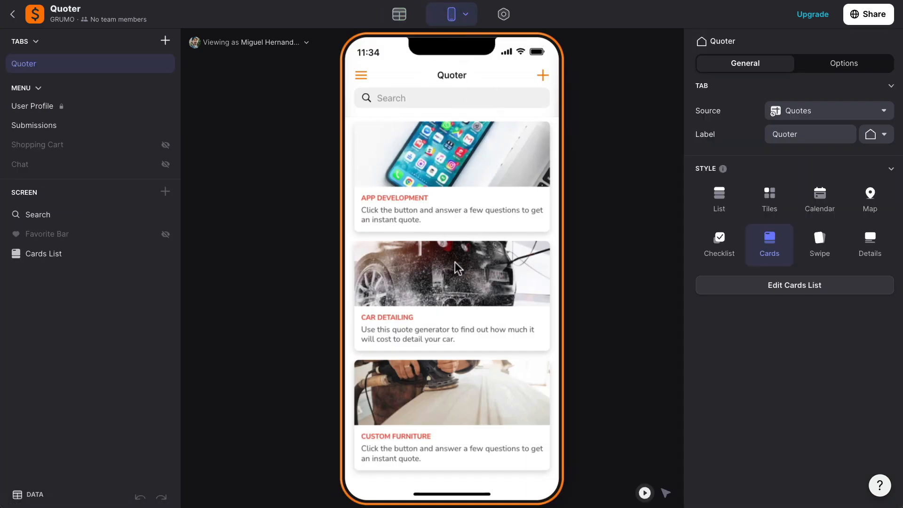
{"action": "mouse_move", "coordinate": [103, 260]}
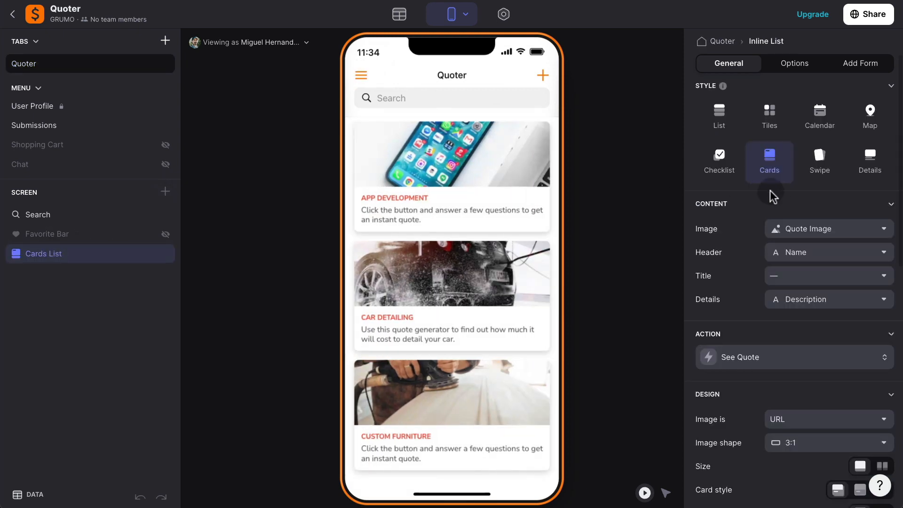
{"action": "mouse_move", "coordinate": [753, 231]}
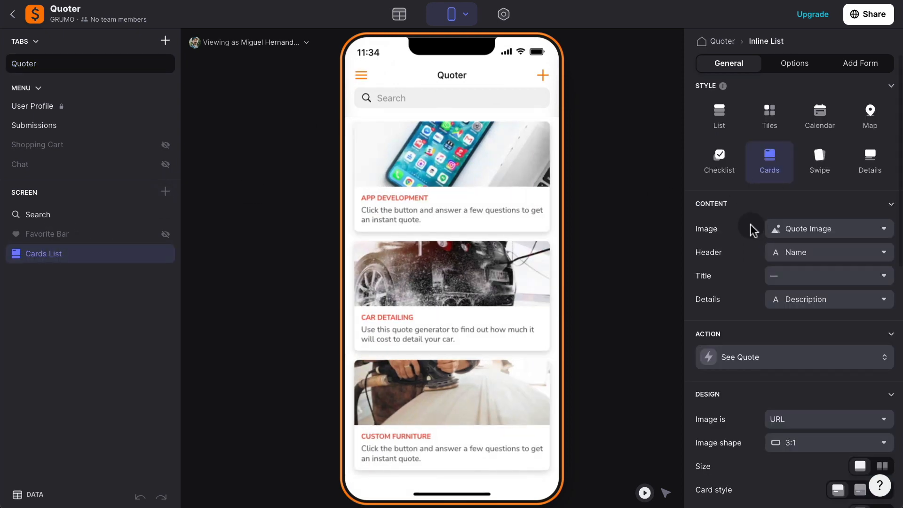
Show the Quoter templates as image cards using the Cards style on the Inline List.
{"action": "left_click", "coordinate": [719, 117]}
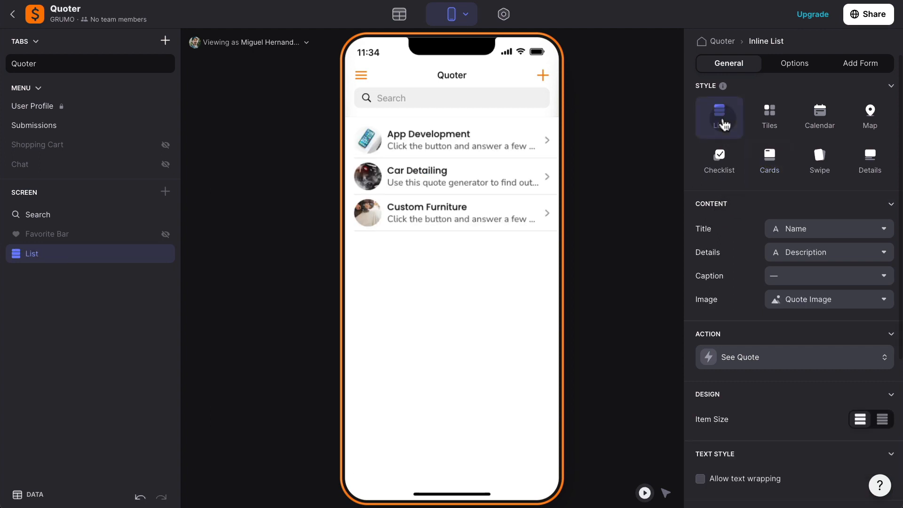
{"action": "mouse_move", "coordinate": [769, 161]}
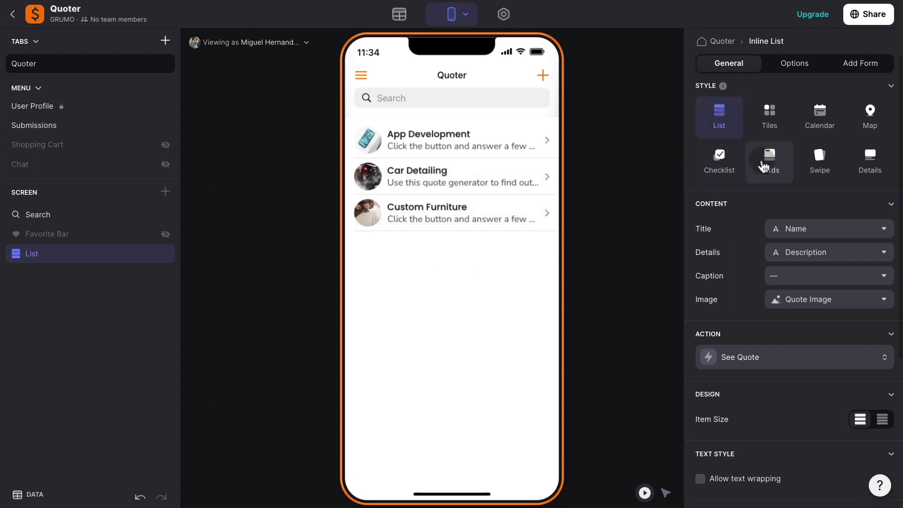
{"action": "mouse_move", "coordinate": [444, 273]}
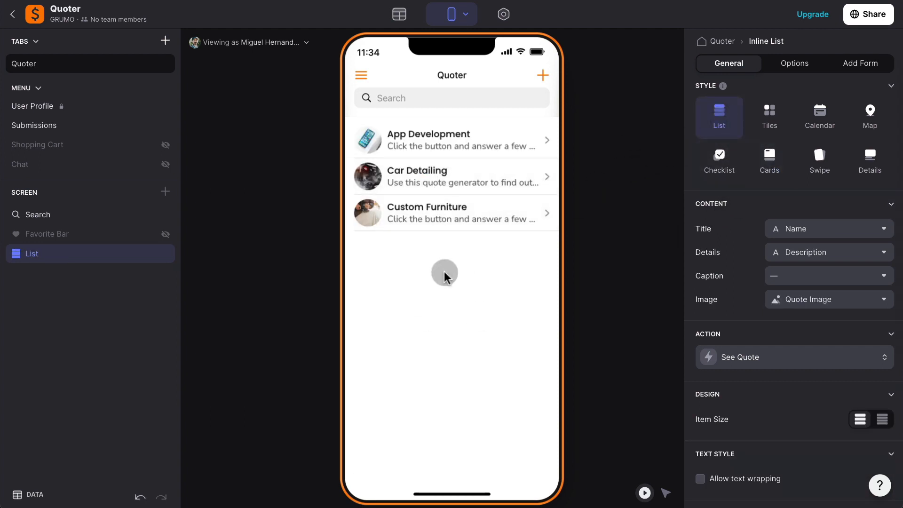
{"action": "left_click", "coordinate": [768, 160]}
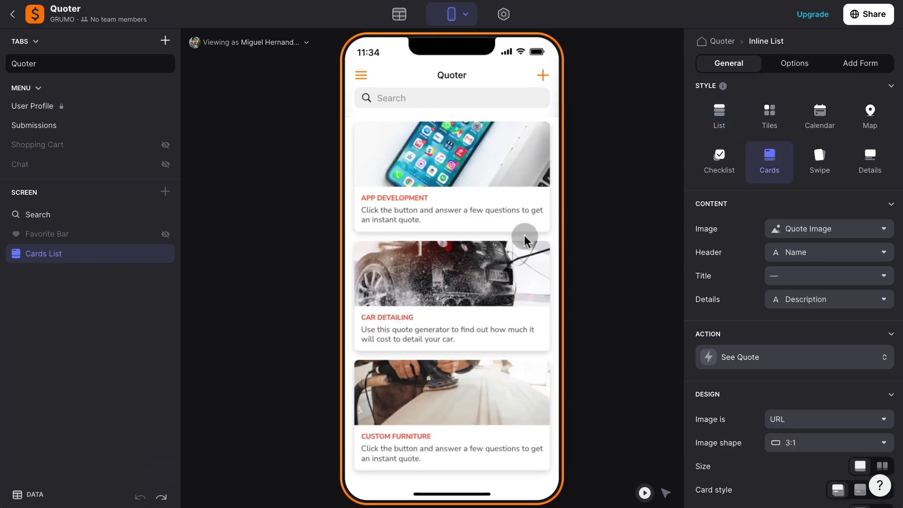
{"action": "mouse_move", "coordinate": [564, 228]}
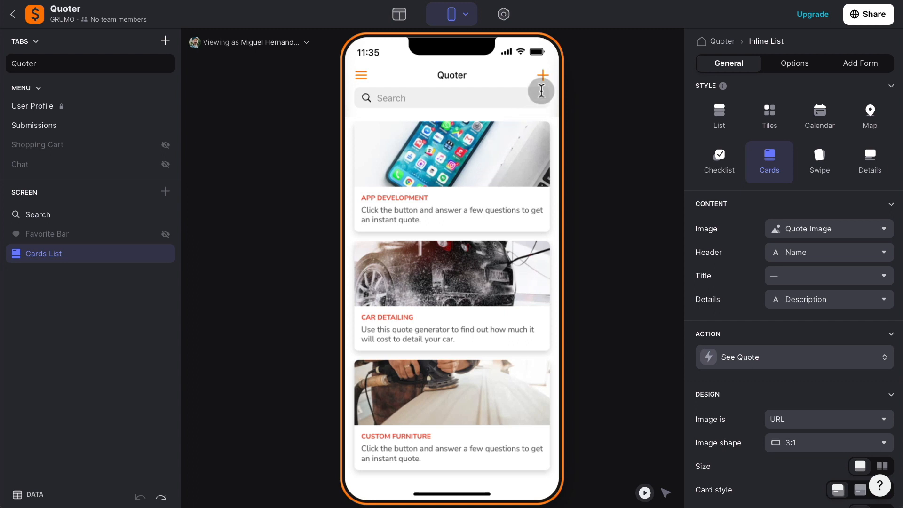
{"action": "mouse_move", "coordinate": [542, 75]}
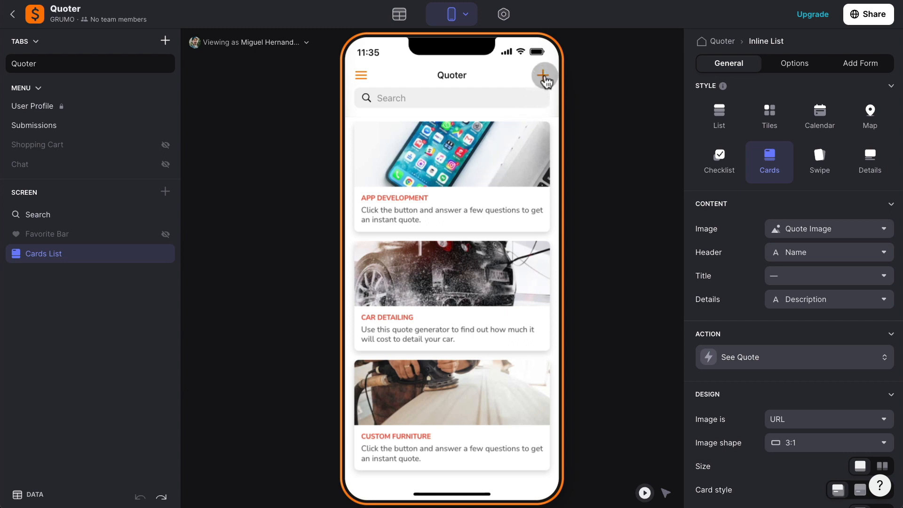
{"action": "mouse_move", "coordinate": [467, 373]}
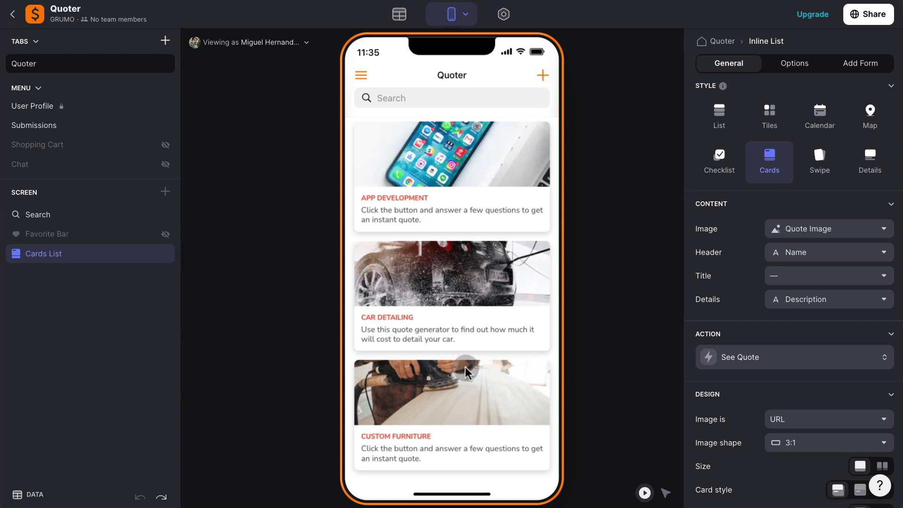
{"action": "mouse_move", "coordinate": [462, 410]}
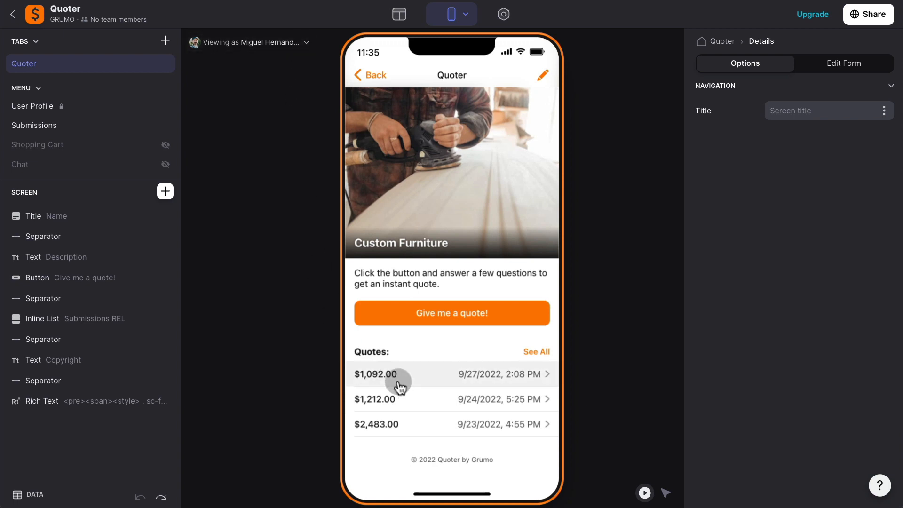
{"action": "mouse_move", "coordinate": [516, 361]}
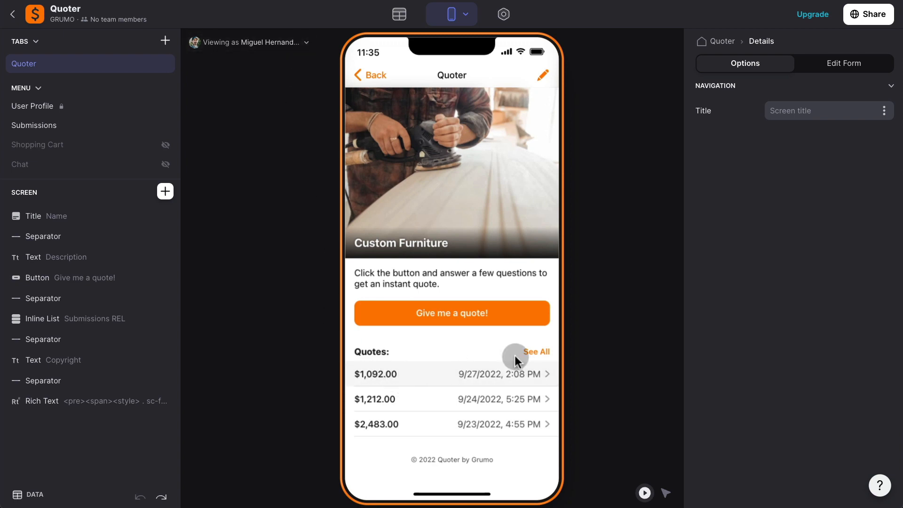
View all submitted Custom Furniture quotes, review the $2,483.00 one, and return to the list.
{"action": "left_click", "coordinate": [536, 352]}
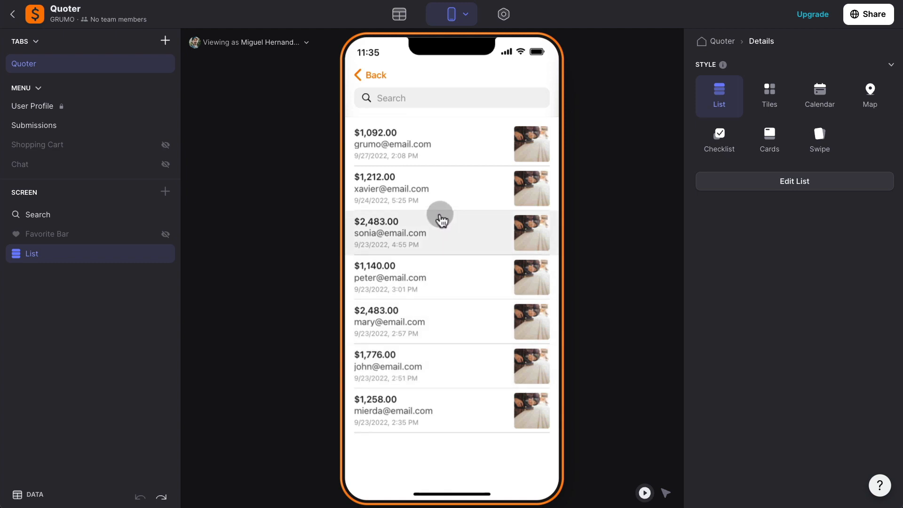
{"action": "mouse_move", "coordinate": [434, 256]}
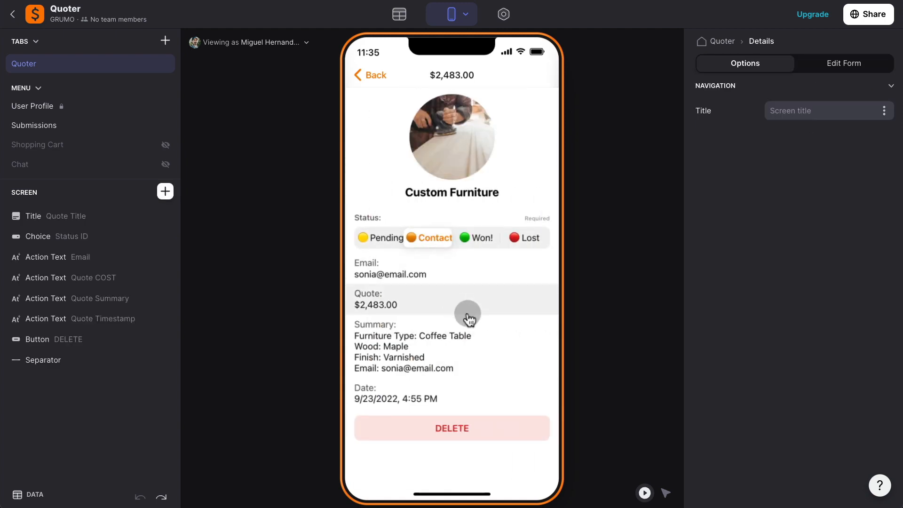
{"action": "mouse_move", "coordinate": [449, 284]}
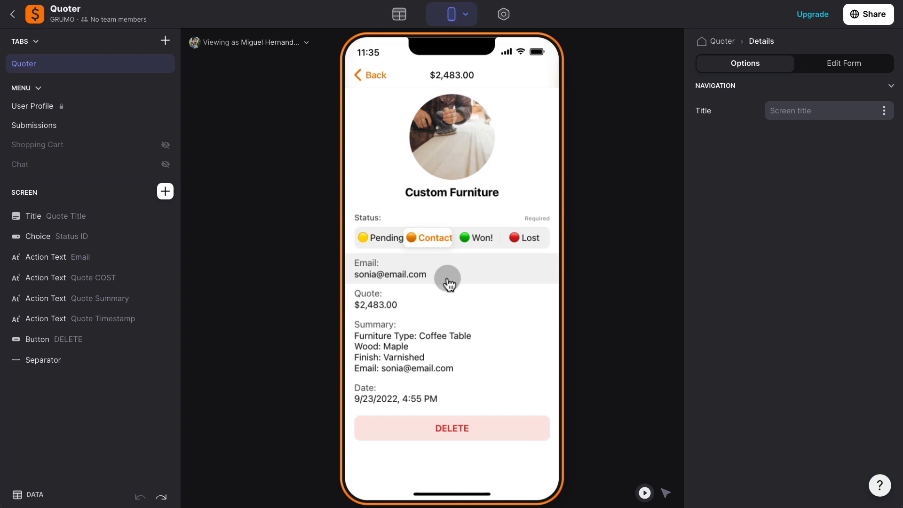
{"action": "mouse_move", "coordinate": [451, 299]}
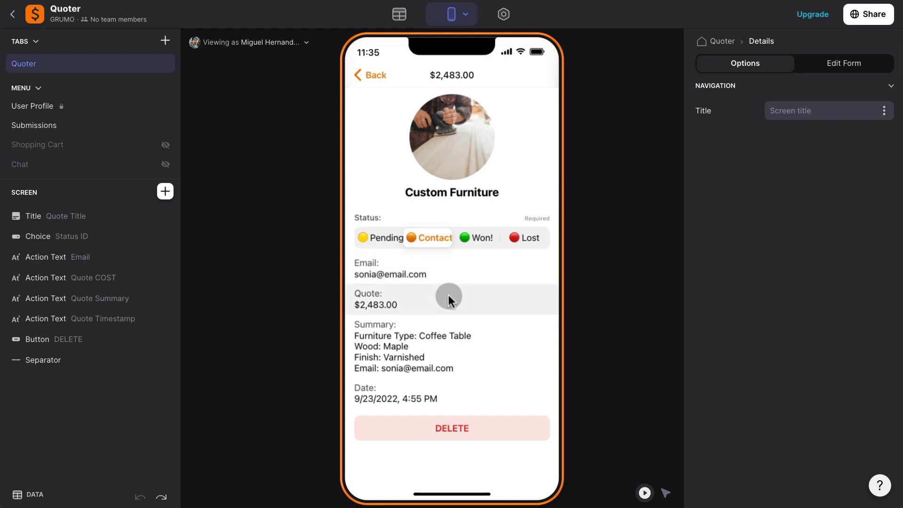
{"action": "mouse_move", "coordinate": [432, 338]}
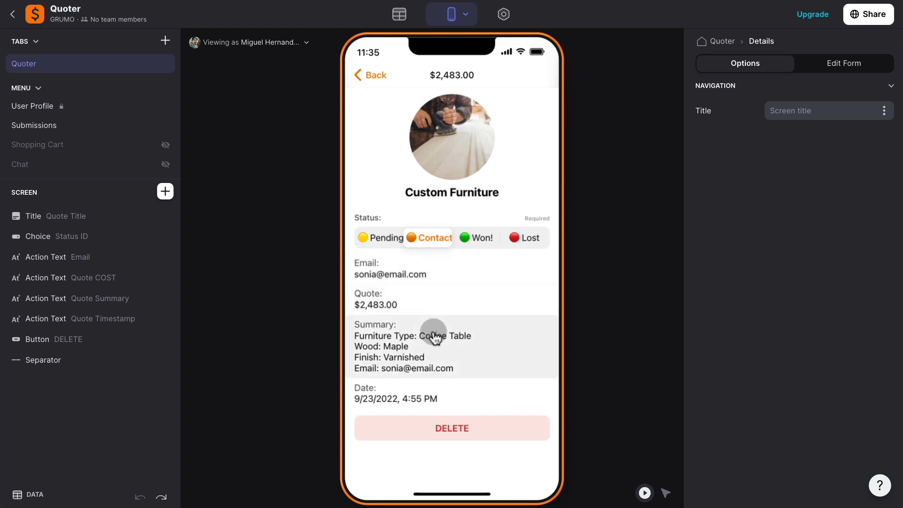
{"action": "mouse_move", "coordinate": [437, 355]}
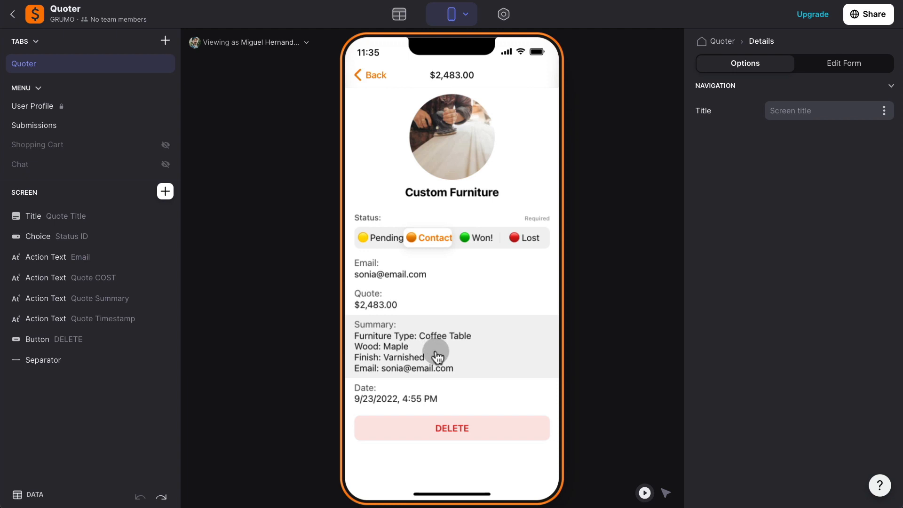
{"action": "mouse_move", "coordinate": [384, 225]}
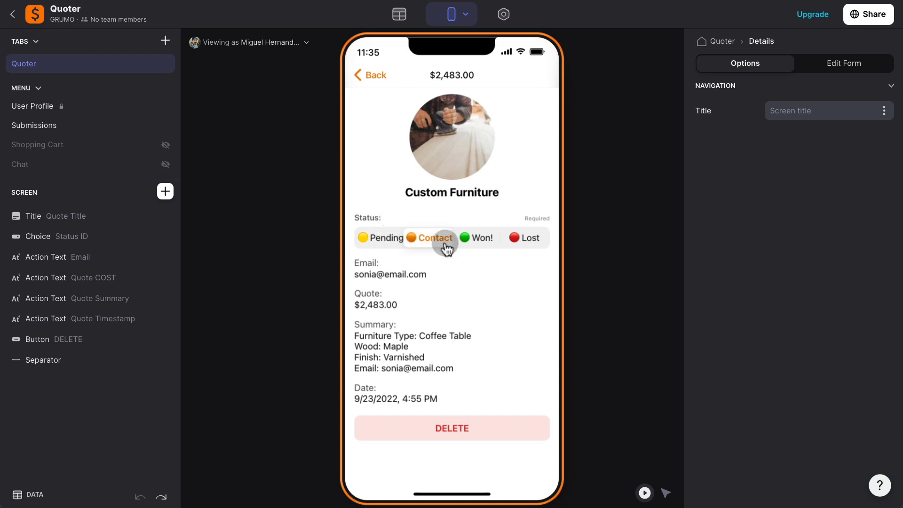
{"action": "mouse_move", "coordinate": [471, 360]}
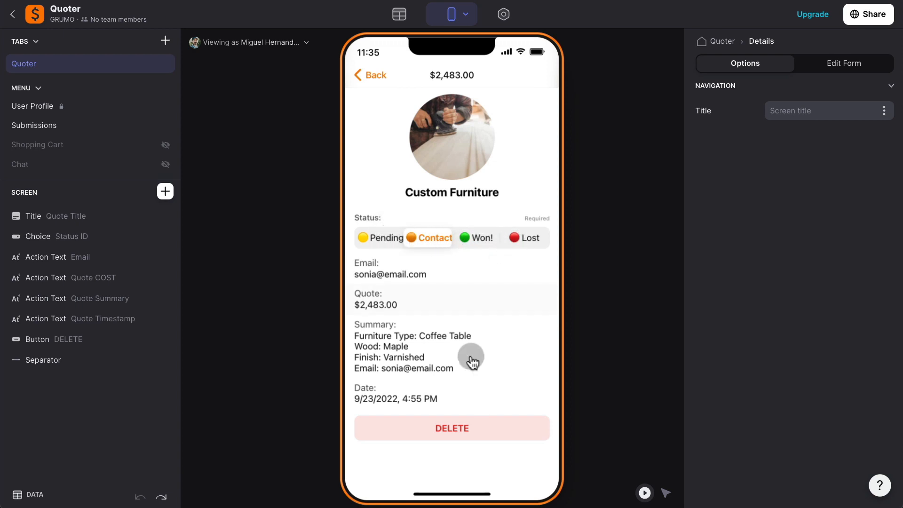
{"action": "left_click", "coordinate": [371, 75]}
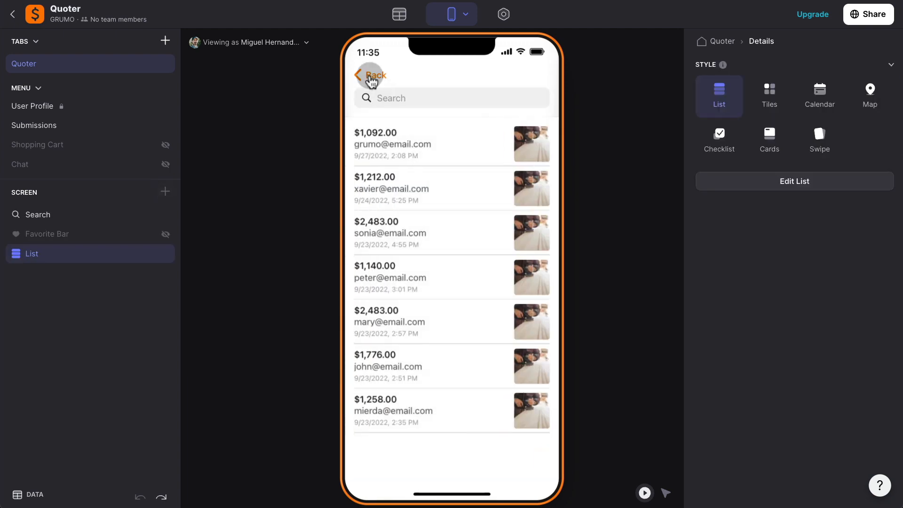
Preview the Custom Furniture screen as a different user via the 'Viewing as' dropdown.
{"action": "left_click", "coordinate": [370, 75]}
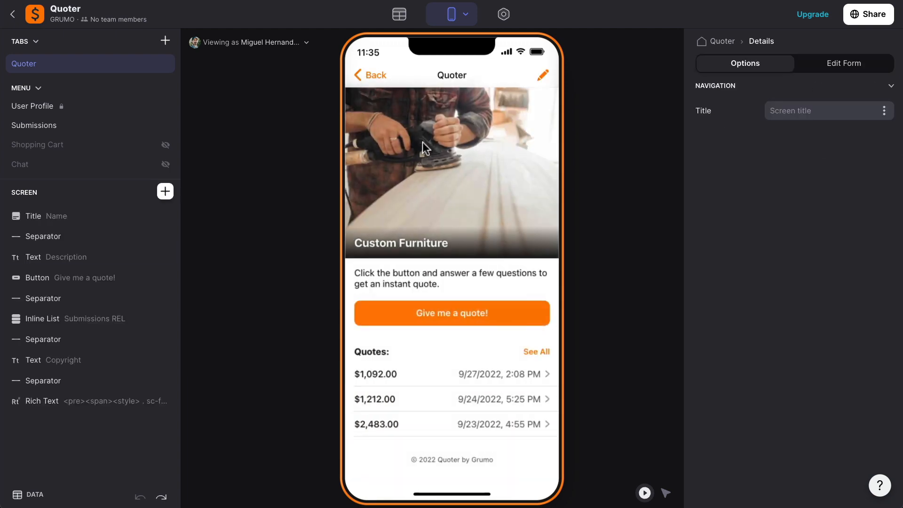
{"action": "left_click", "coordinate": [248, 43]}
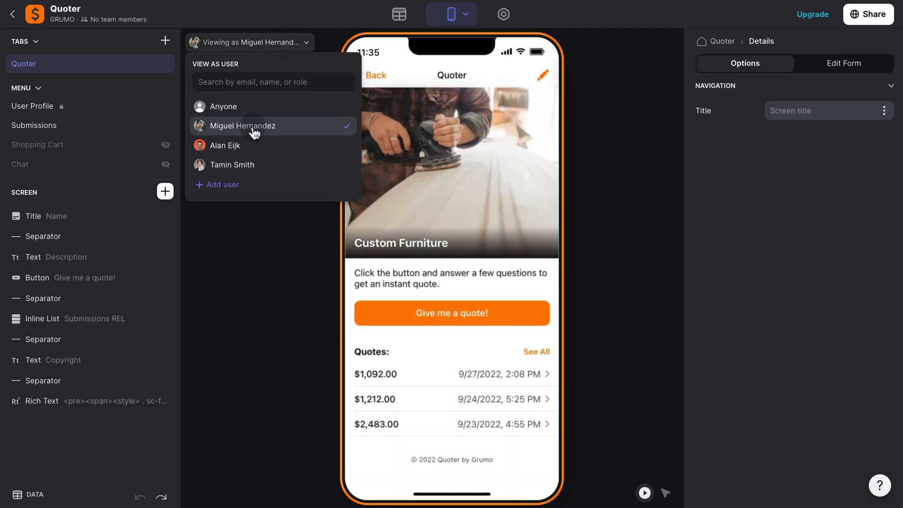
{"action": "left_click", "coordinate": [225, 145]}
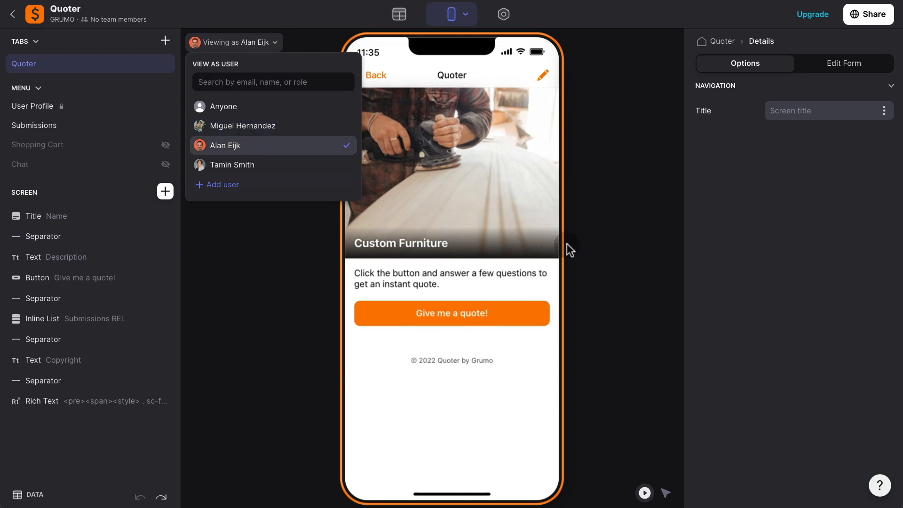
{"action": "left_click", "coordinate": [501, 224]}
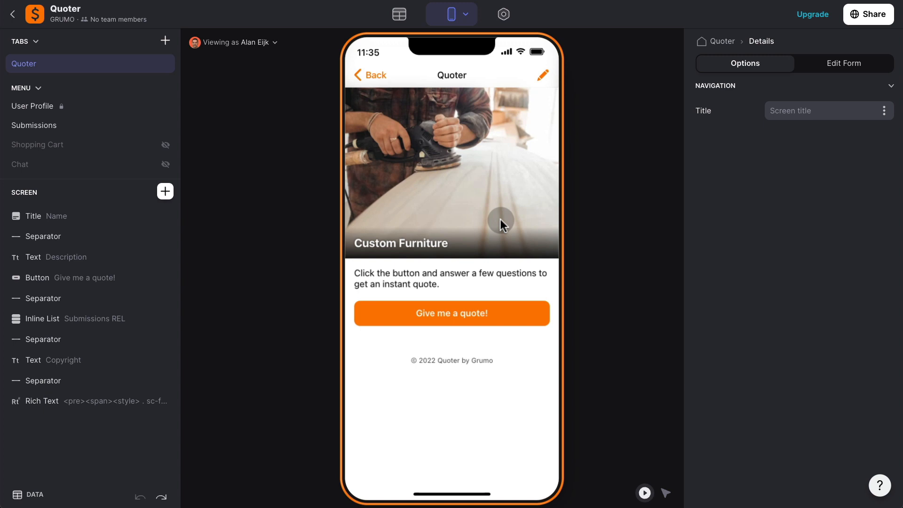
{"action": "mouse_move", "coordinate": [467, 318]}
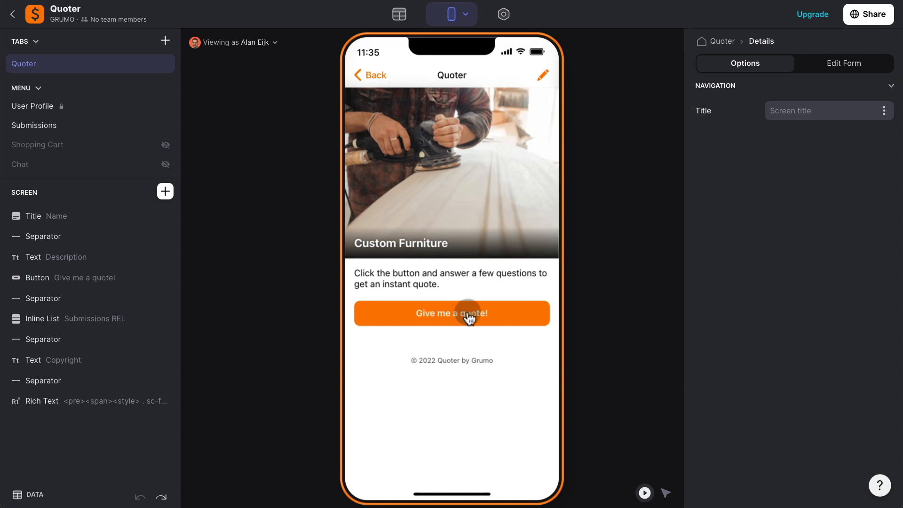
{"action": "left_click", "coordinate": [451, 313]}
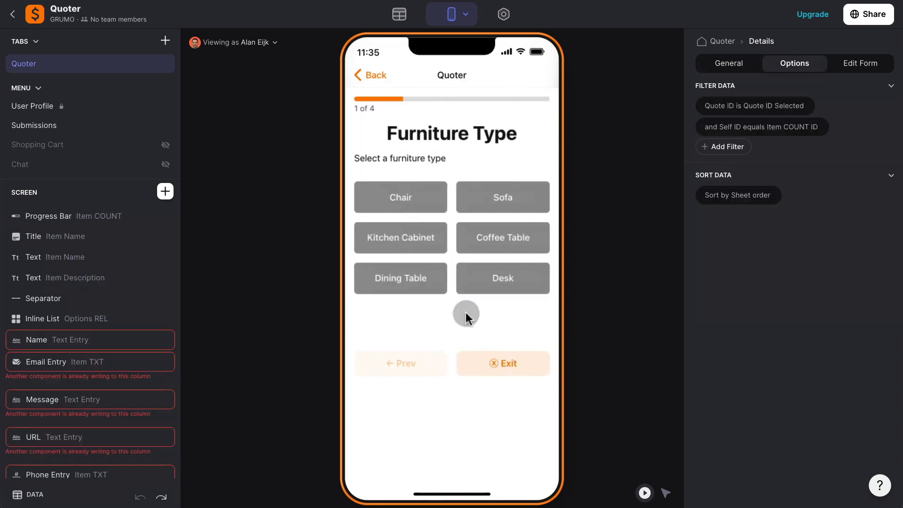
{"action": "mouse_move", "coordinate": [381, 114]}
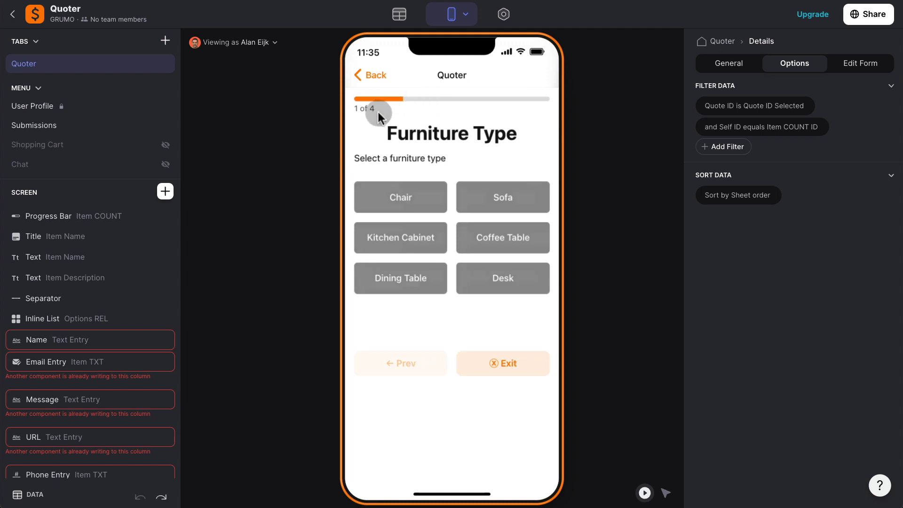
{"action": "mouse_move", "coordinate": [396, 167]}
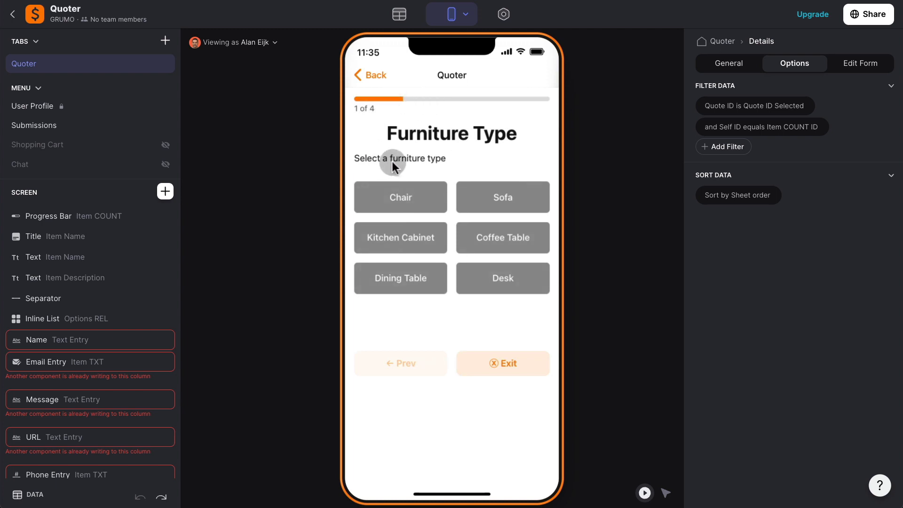
{"action": "mouse_move", "coordinate": [479, 192]}
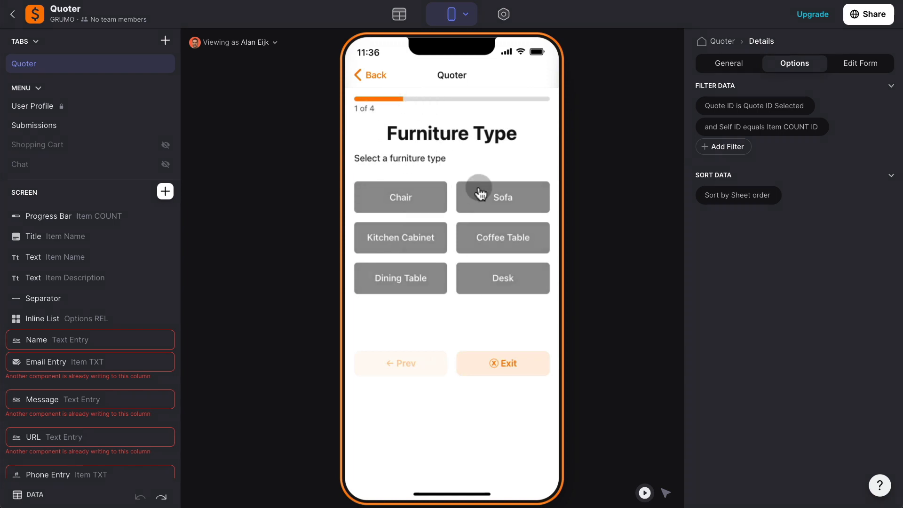
{"action": "left_click", "coordinate": [502, 196]}
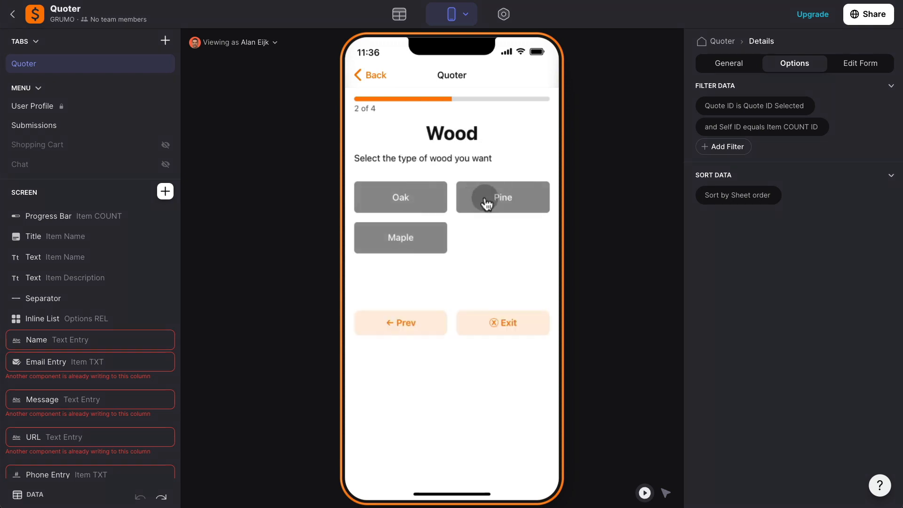
{"action": "left_click", "coordinate": [502, 197]}
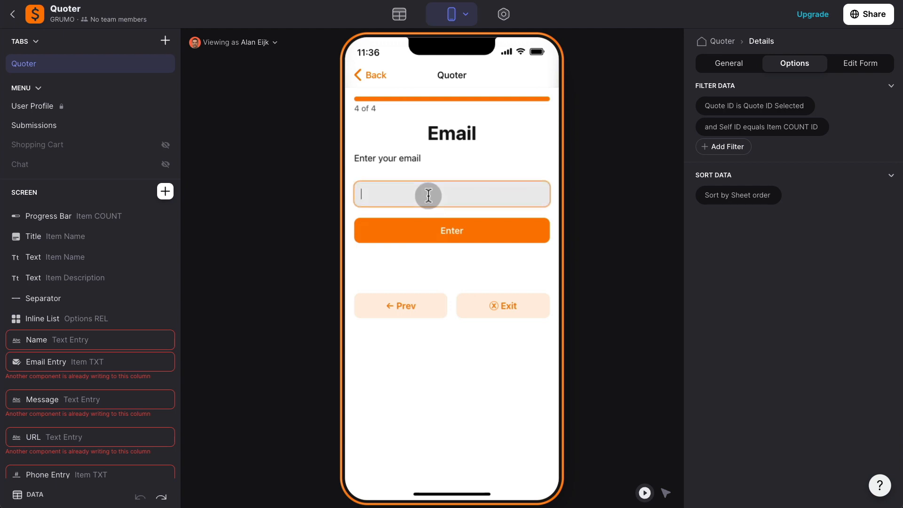
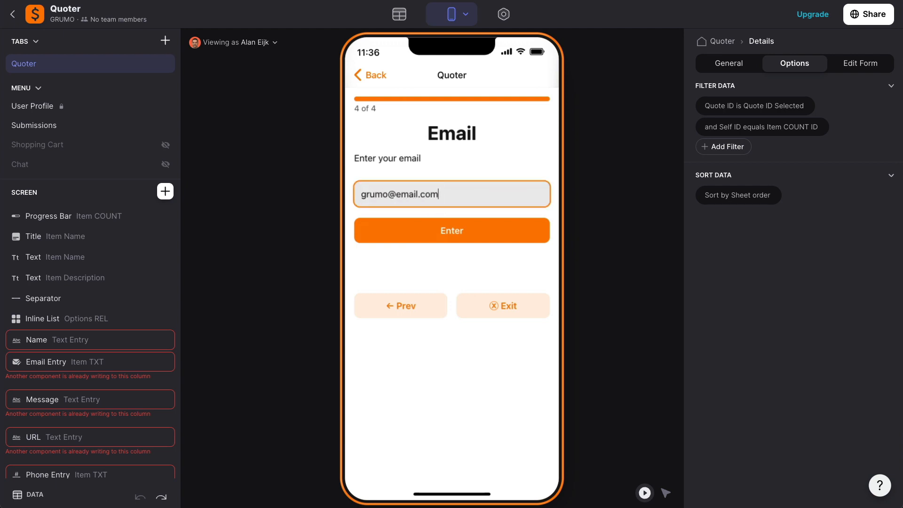
{"action": "left_click", "coordinate": [452, 231]}
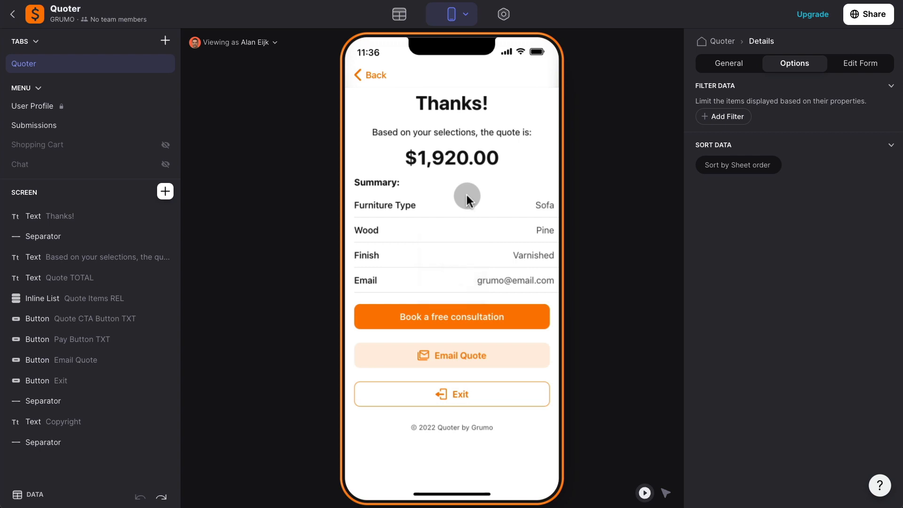
{"action": "mouse_move", "coordinate": [464, 291]}
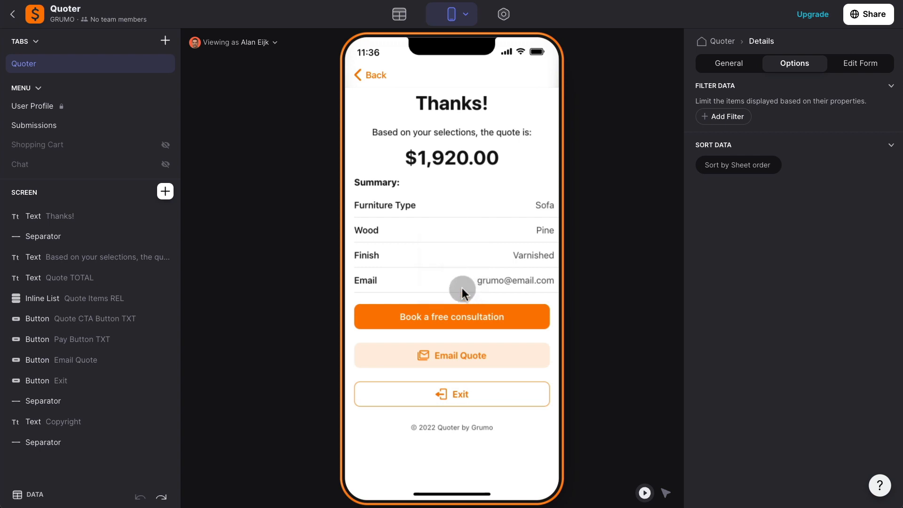
{"action": "mouse_move", "coordinate": [485, 369]}
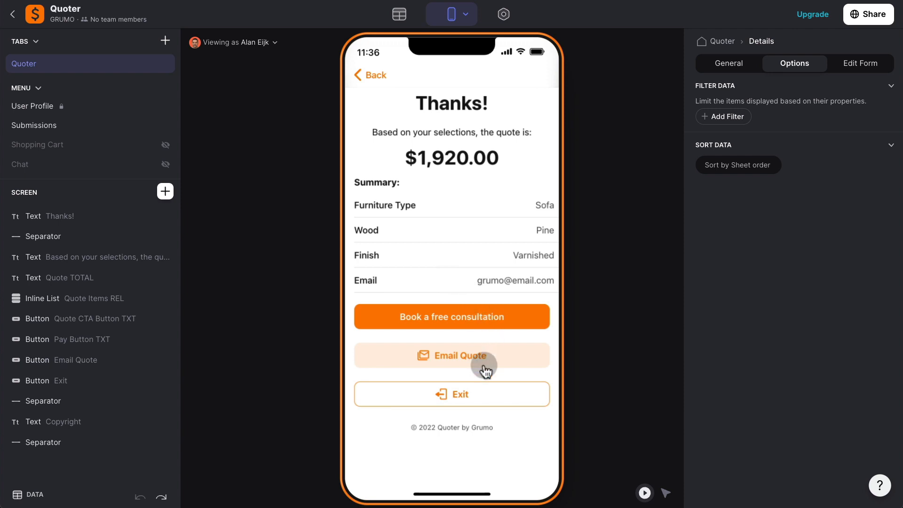
Email the finished $1,920.00 quote and return to the Quoter template cards.
{"action": "left_click", "coordinate": [371, 75]}
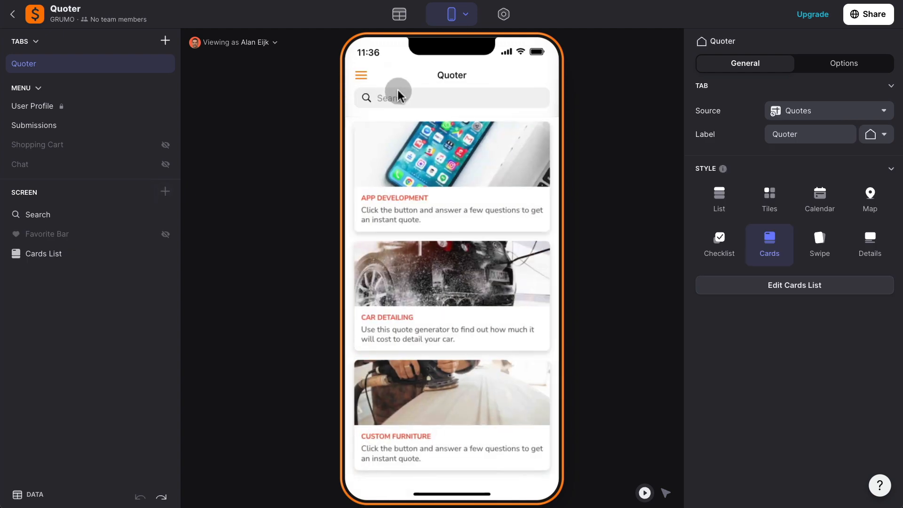
{"action": "mouse_move", "coordinate": [474, 346]}
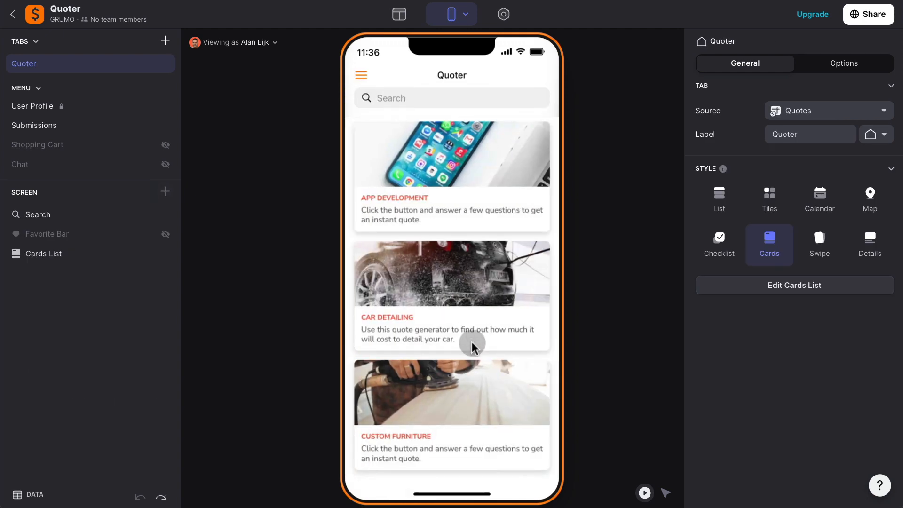
{"action": "left_click", "coordinate": [232, 43]}
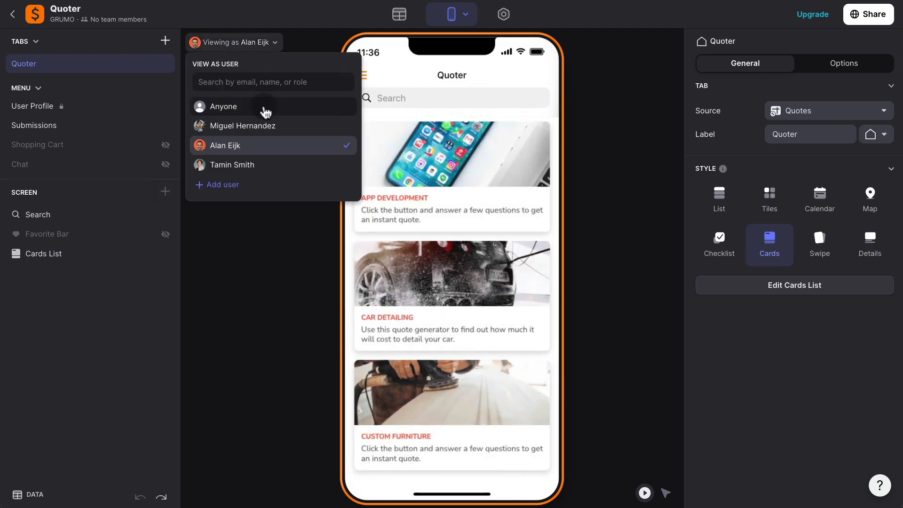
{"action": "left_click", "coordinate": [242, 125]}
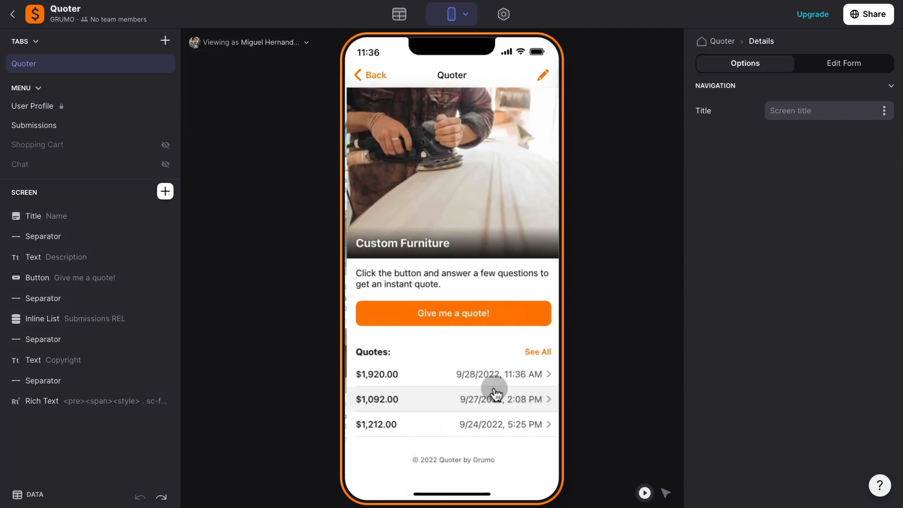
{"action": "mouse_move", "coordinate": [542, 75]}
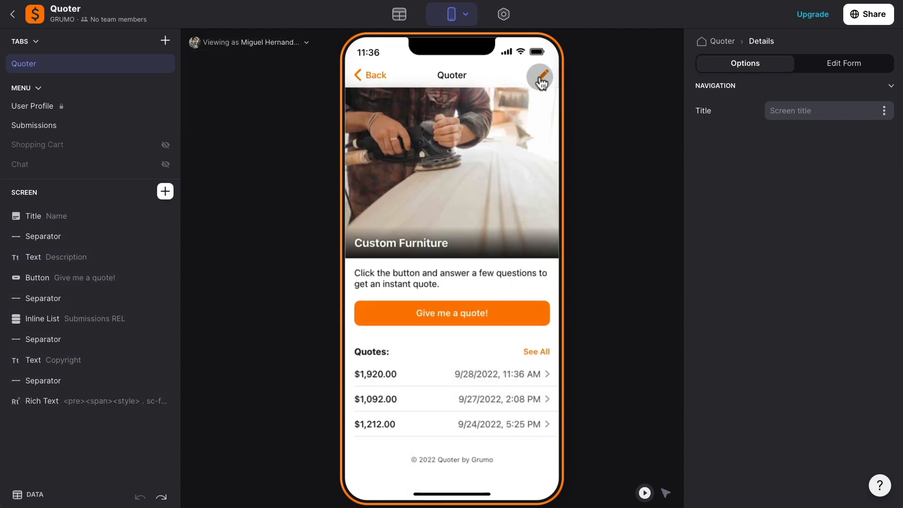
Bring up the Edit Quote form for the Custom Furniture template via the pencil icon.
{"action": "left_click", "coordinate": [538, 78]}
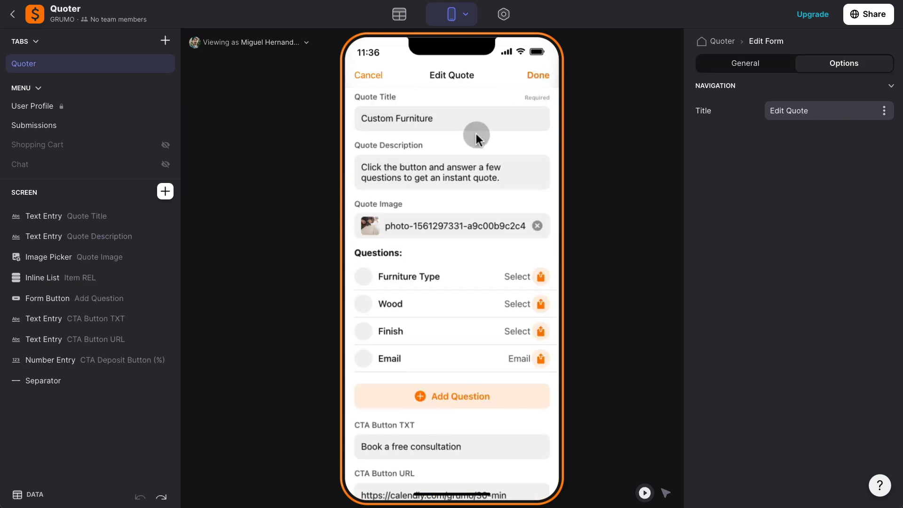
{"action": "mouse_move", "coordinate": [489, 157]}
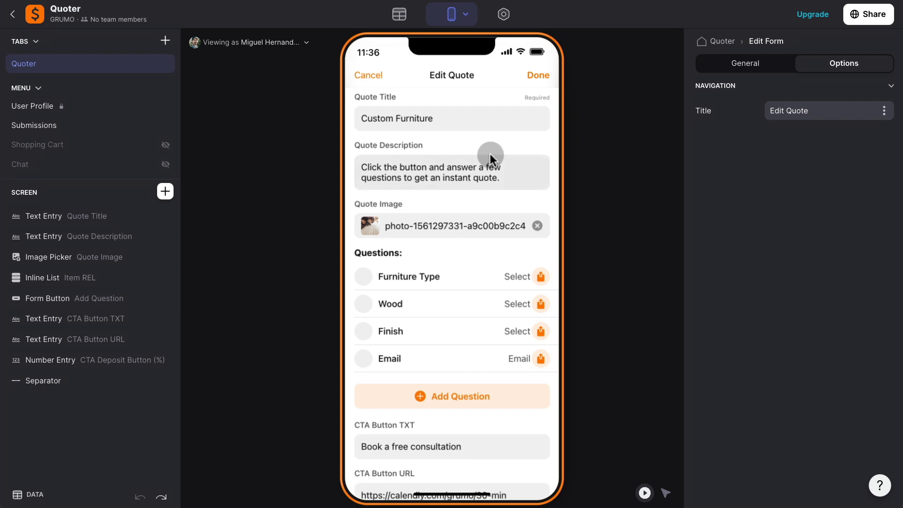
{"action": "mouse_move", "coordinate": [453, 204]}
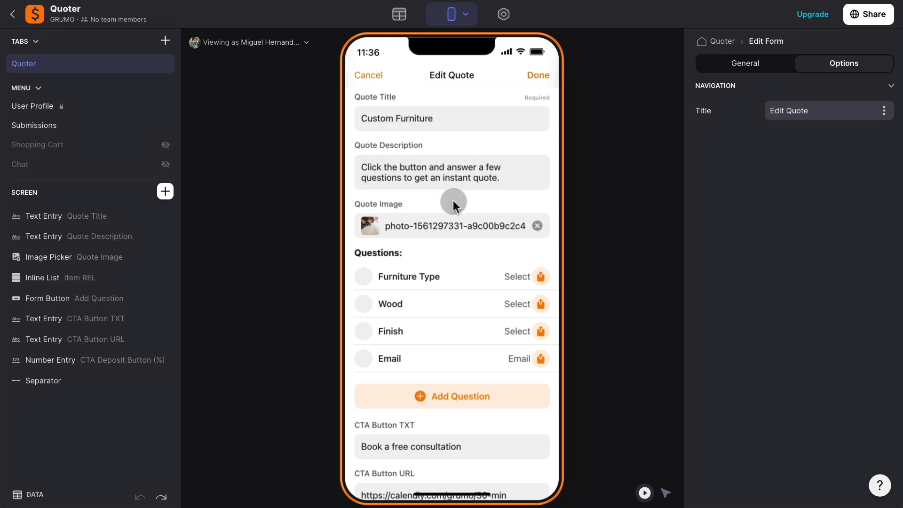
{"action": "mouse_move", "coordinate": [457, 260]}
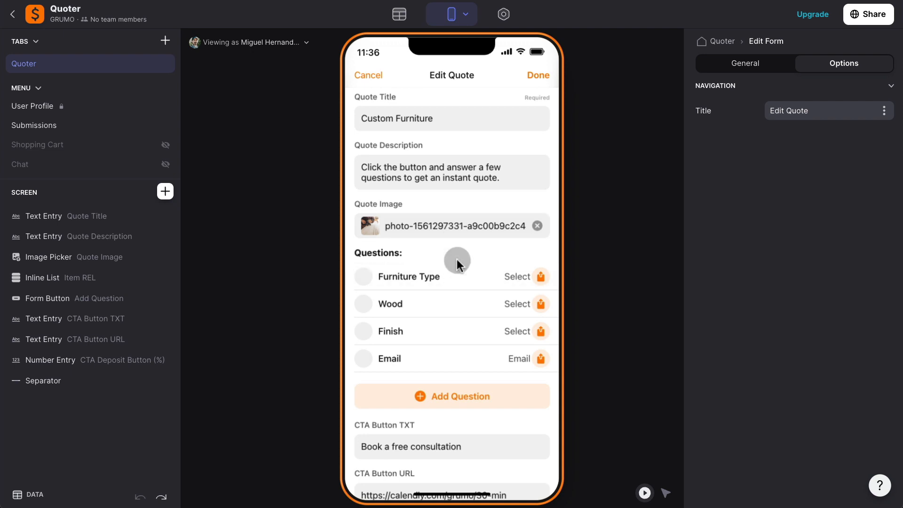
{"action": "mouse_move", "coordinate": [452, 304]}
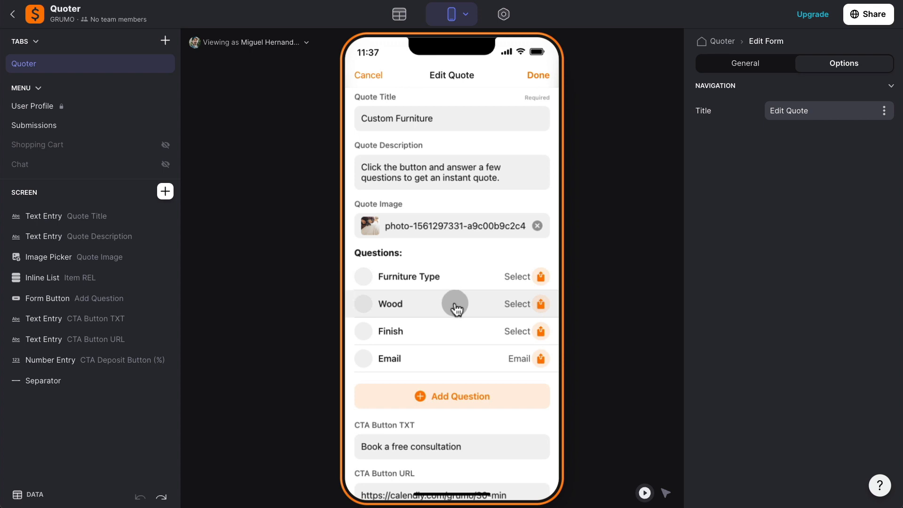
Bring up the Furniture Type question's edit form and reveal its six priced Select options.
{"action": "left_click", "coordinate": [406, 277]}
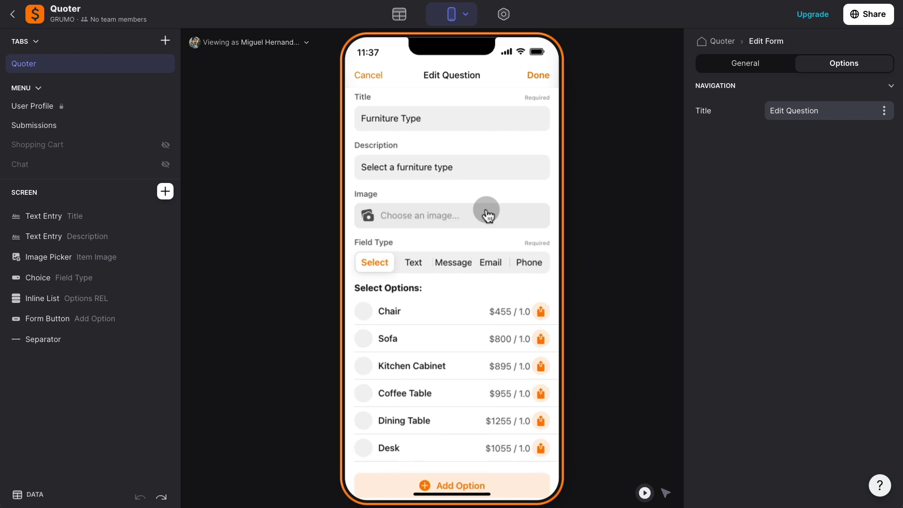
{"action": "mouse_move", "coordinate": [432, 239]}
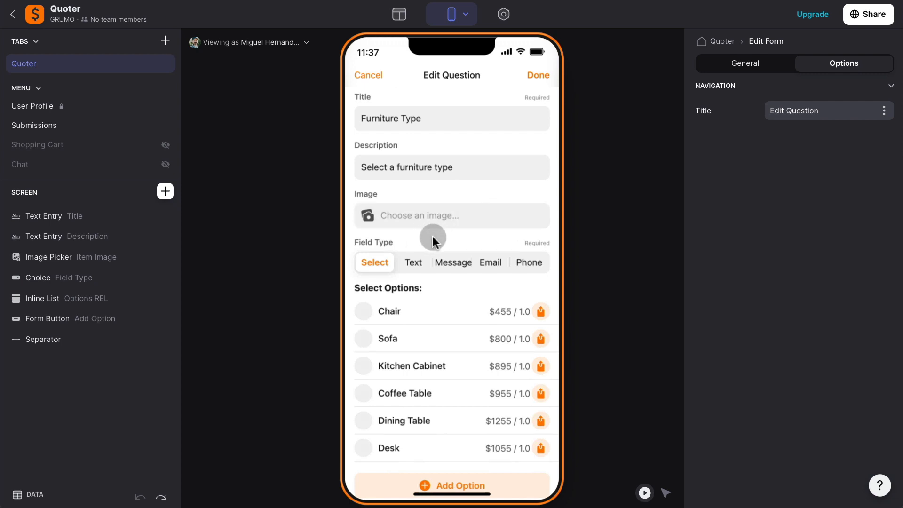
{"action": "mouse_move", "coordinate": [433, 290]}
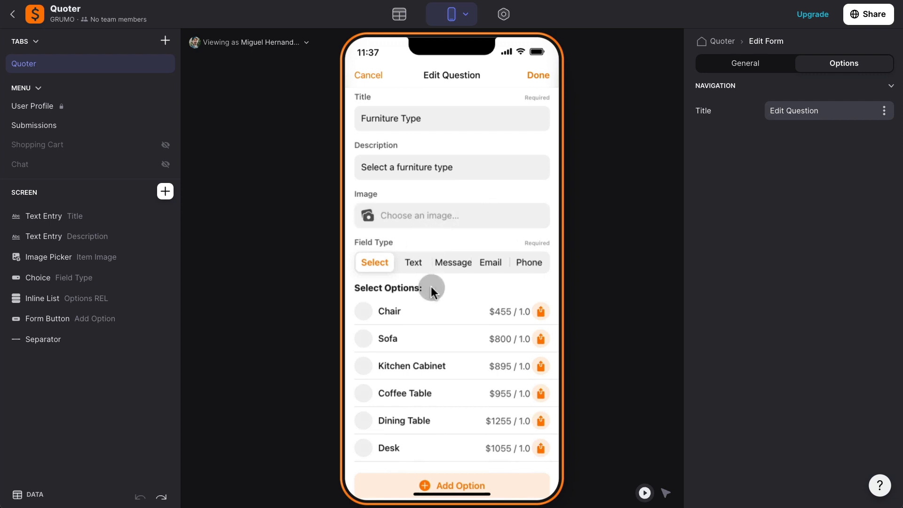
{"action": "scroll", "scroll_direction": "down", "scroll_amount": 3}
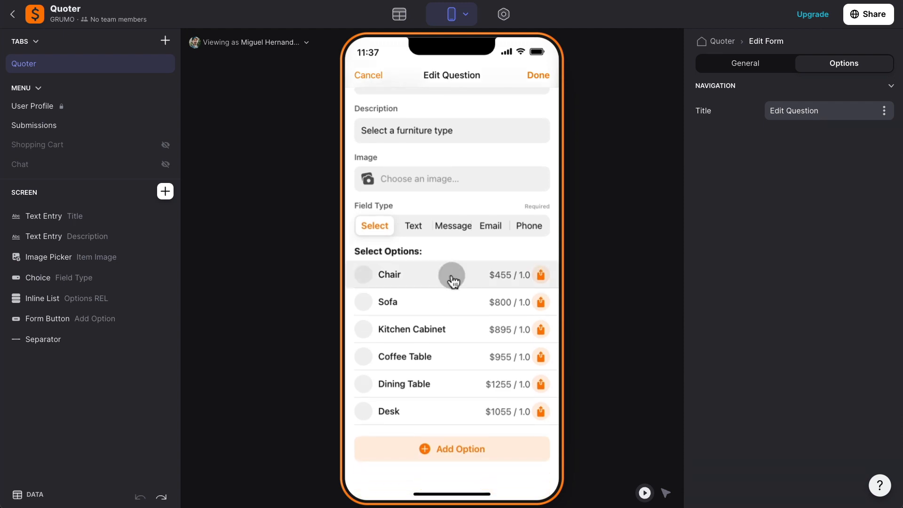
{"action": "mouse_move", "coordinate": [473, 408]}
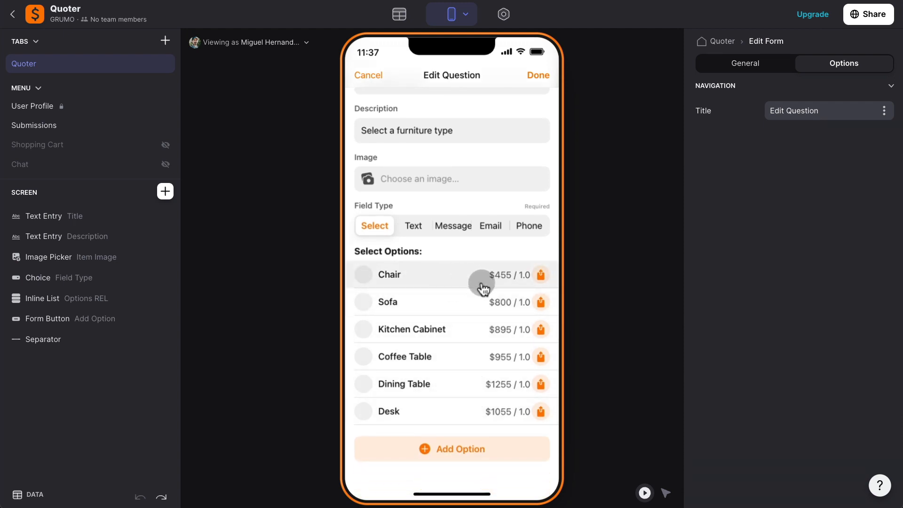
{"action": "mouse_move", "coordinate": [497, 317]}
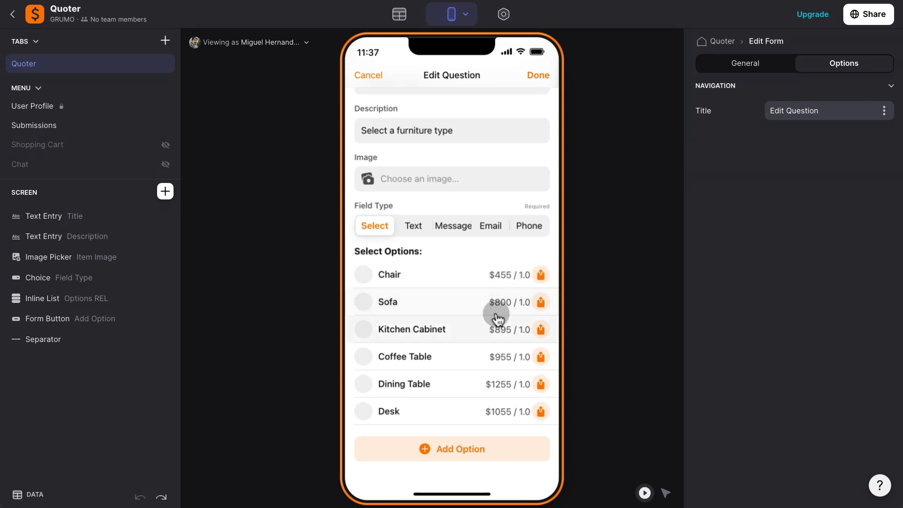
{"action": "mouse_move", "coordinate": [438, 295]}
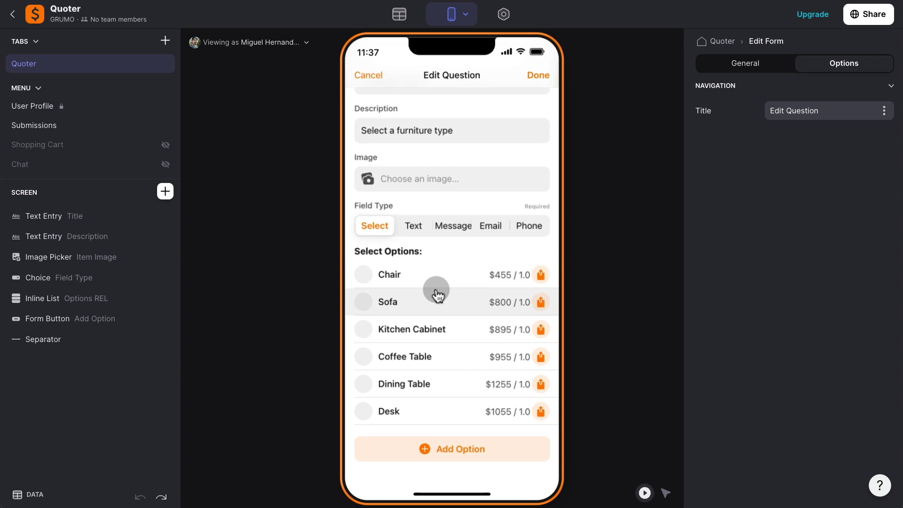
{"action": "mouse_move", "coordinate": [459, 302]}
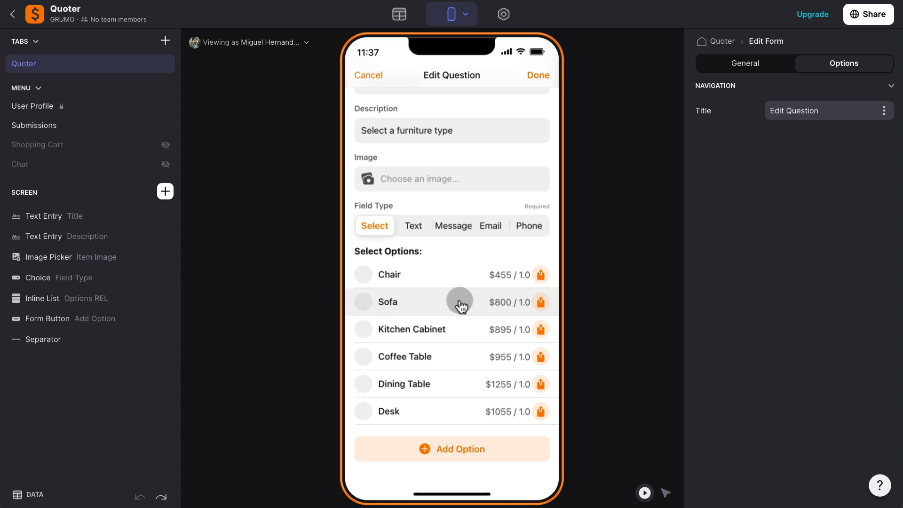
{"action": "mouse_move", "coordinate": [436, 305]}
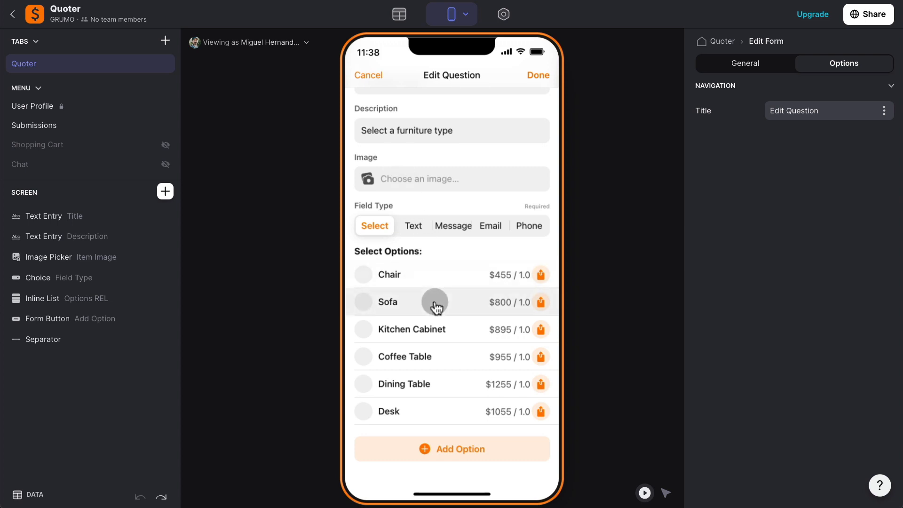
Edit the Sofa option (cost 800) and list its Item ID choices: Wood, Finish, Email.
{"action": "left_click", "coordinate": [390, 302]}
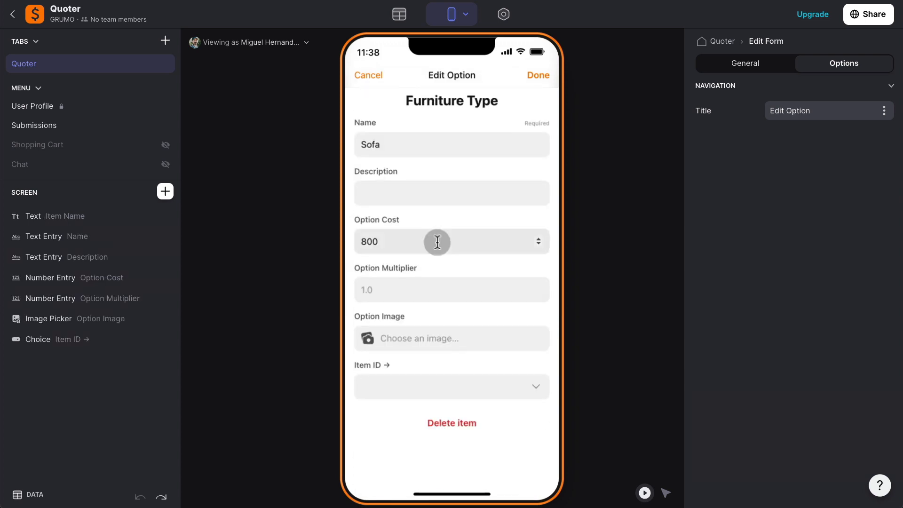
{"action": "mouse_move", "coordinate": [442, 288]}
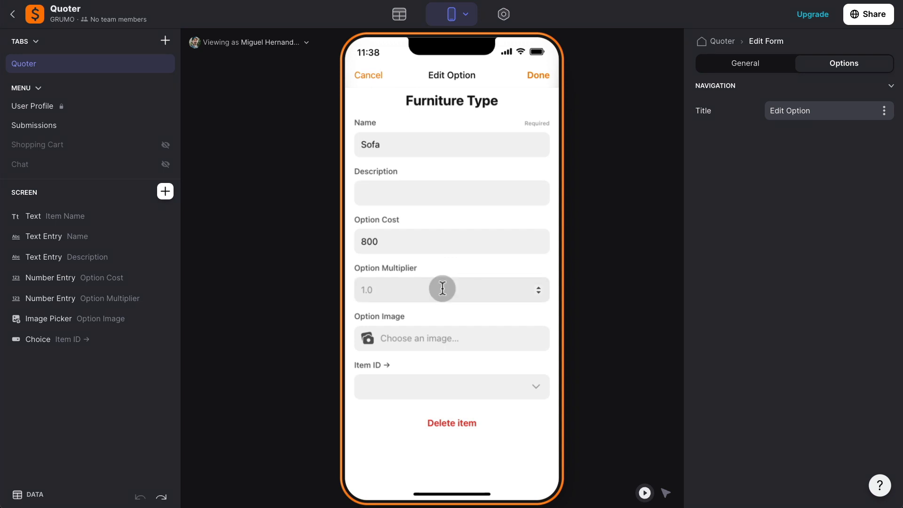
{"action": "mouse_move", "coordinate": [416, 338]}
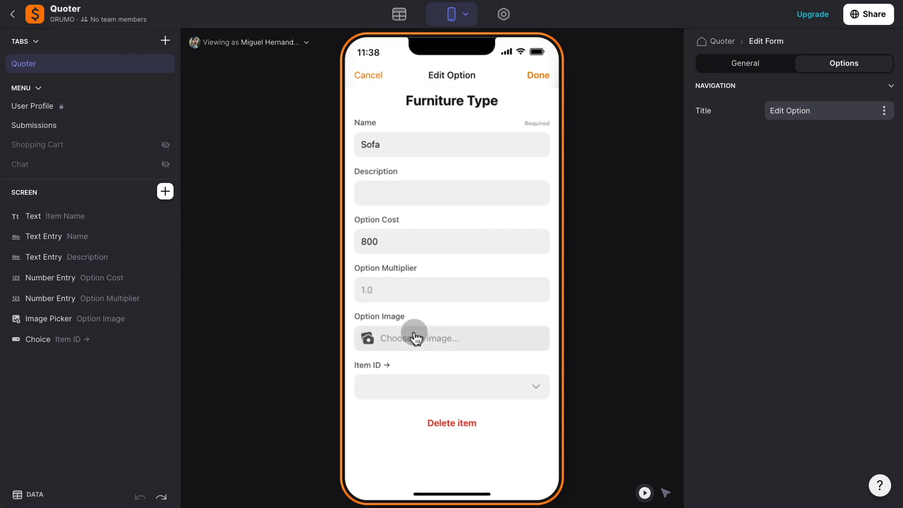
{"action": "mouse_move", "coordinate": [517, 335]}
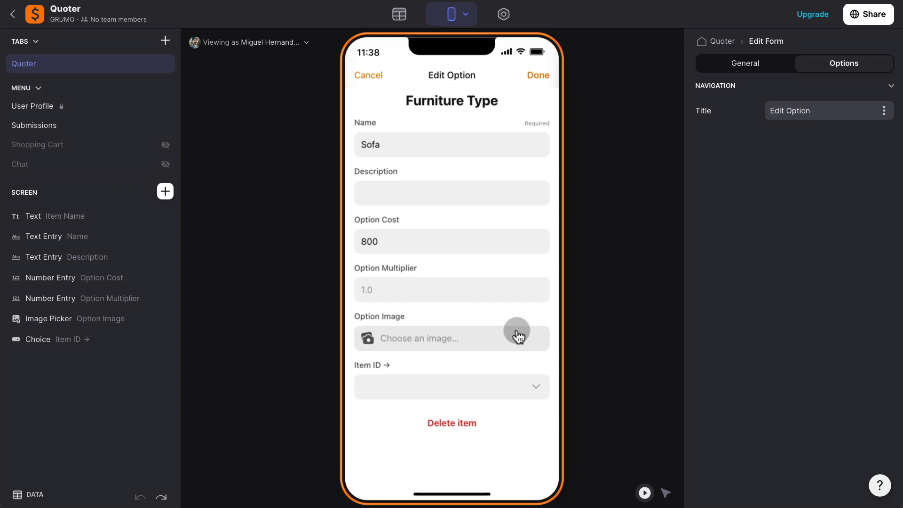
{"action": "left_click", "coordinate": [451, 386]}
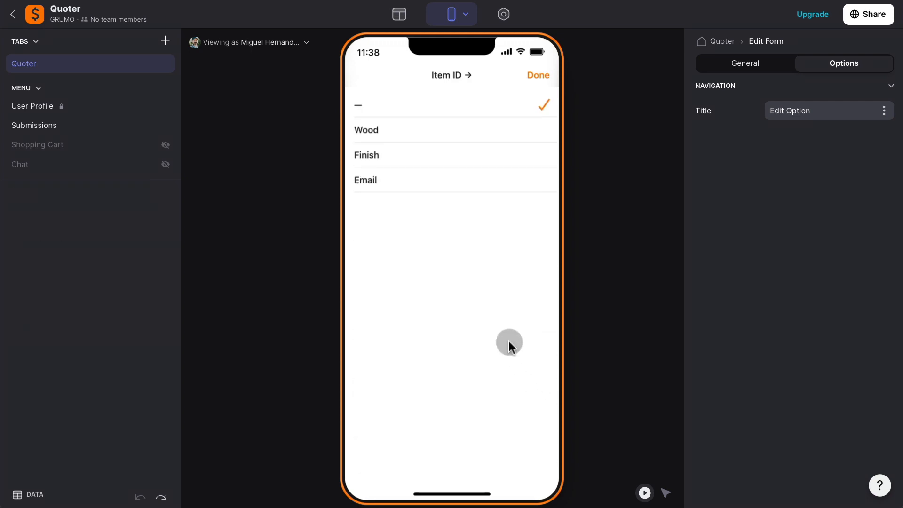
{"action": "mouse_move", "coordinate": [407, 115]}
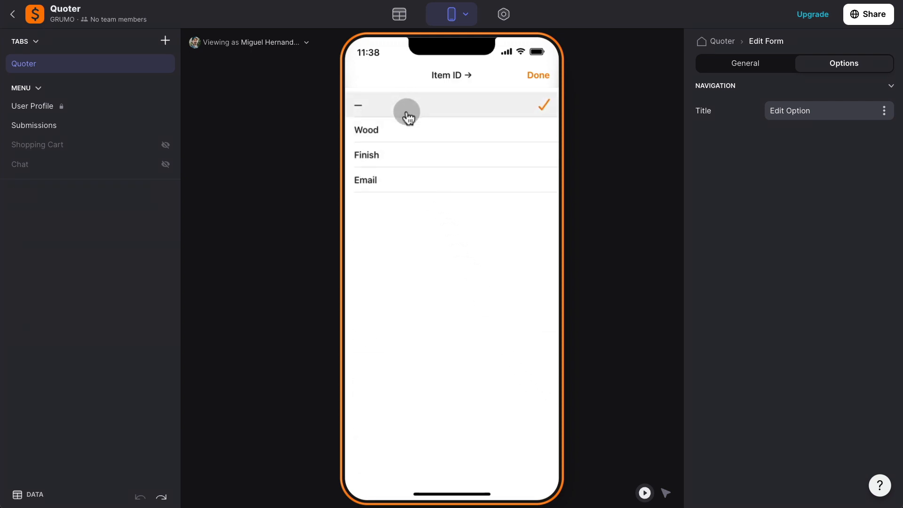
{"action": "mouse_move", "coordinate": [411, 155]}
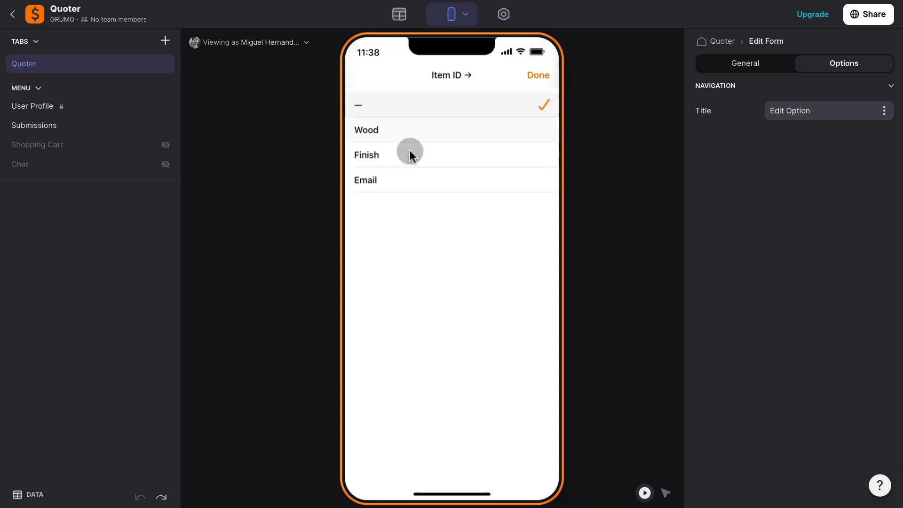
{"action": "mouse_move", "coordinate": [418, 182]}
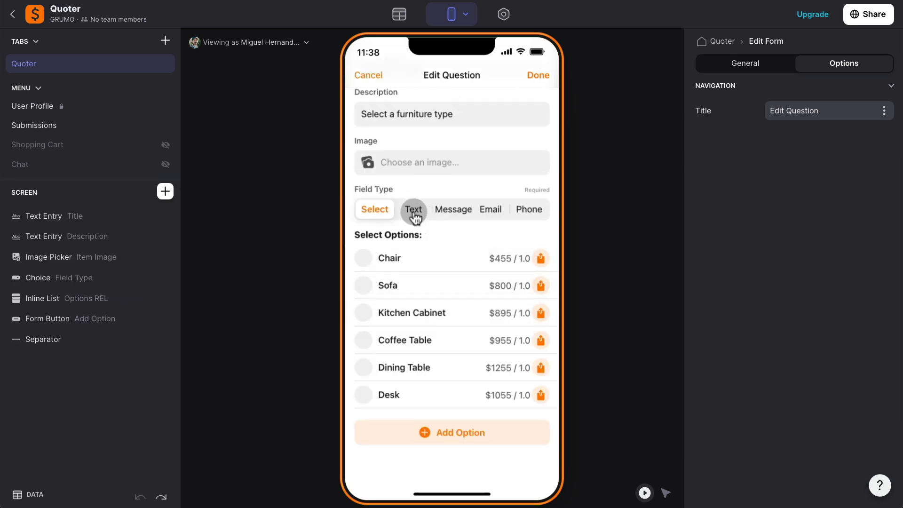
{"action": "mouse_move", "coordinate": [452, 209]}
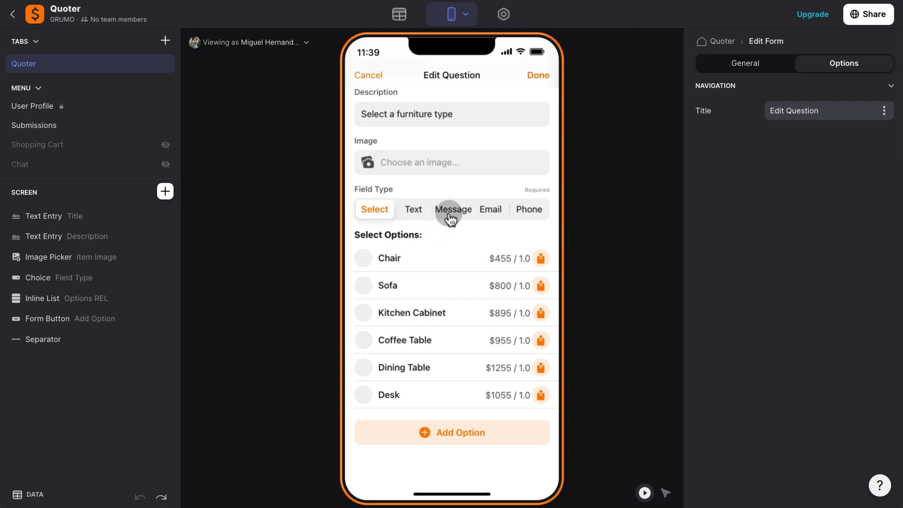
{"action": "mouse_move", "coordinate": [528, 224]}
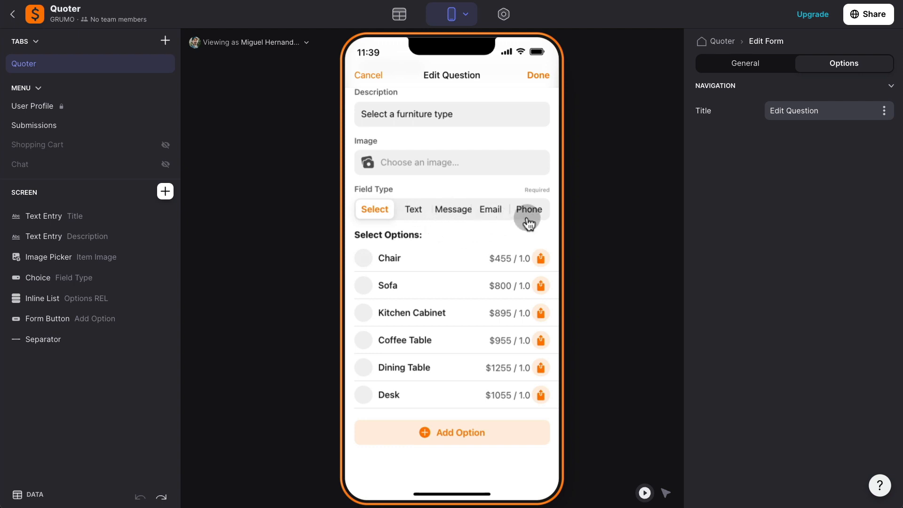
{"action": "mouse_move", "coordinate": [504, 222]}
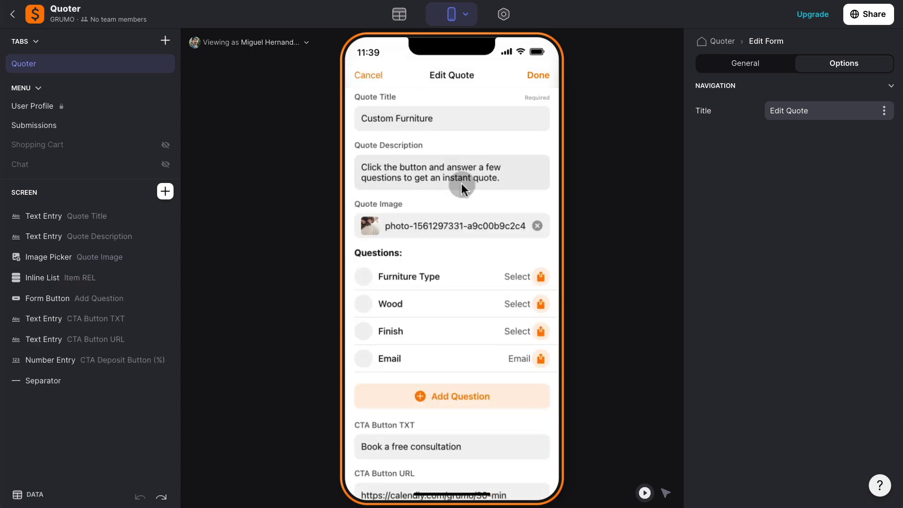
Enter 50 in CTA Deposit Button (%) and save the quote with Done.
{"action": "scroll", "scroll_direction": "down", "scroll_amount": 3}
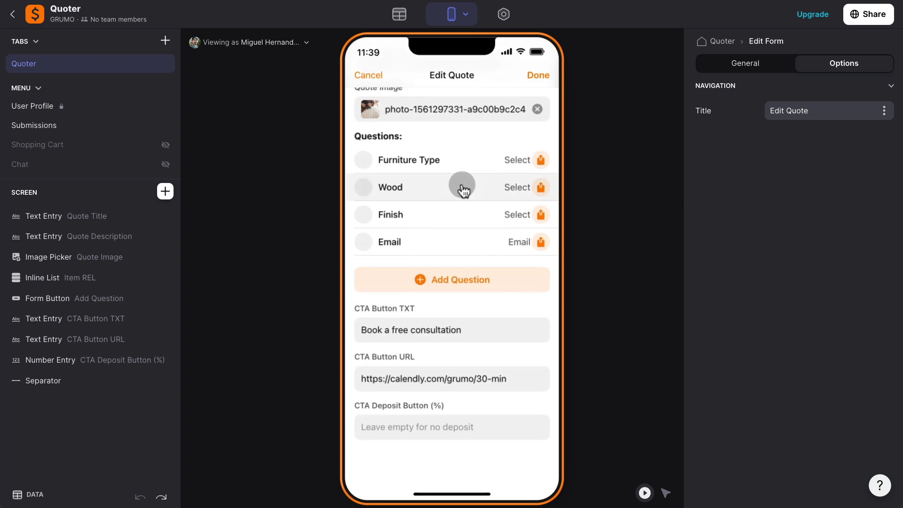
{"action": "mouse_move", "coordinate": [447, 426]}
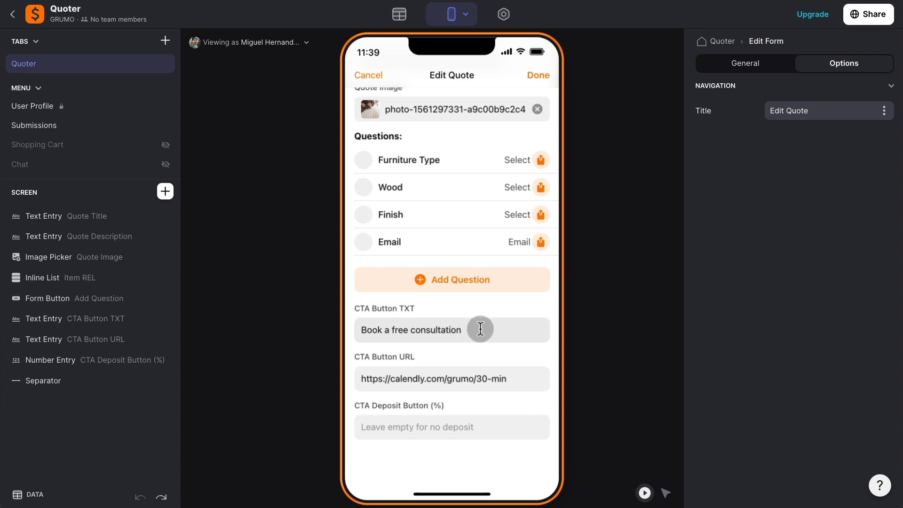
{"action": "mouse_move", "coordinate": [484, 378]}
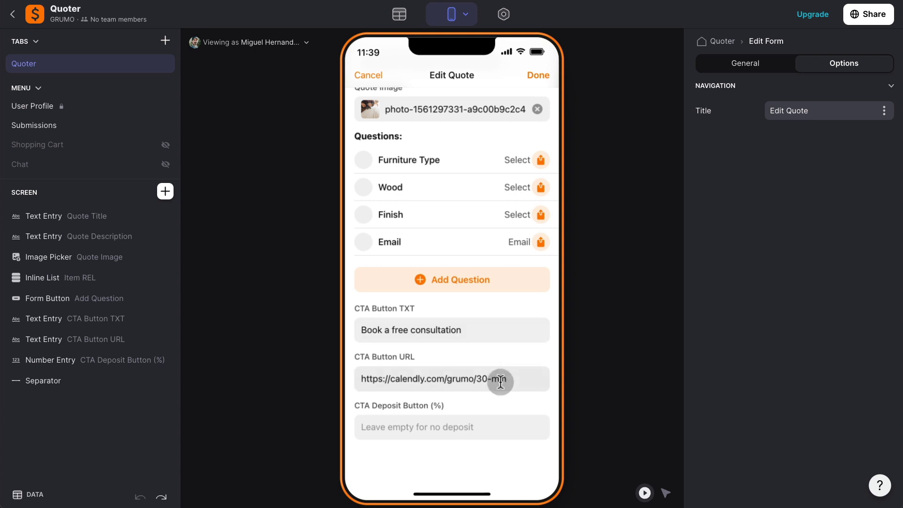
{"action": "left_click", "coordinate": [451, 427]}
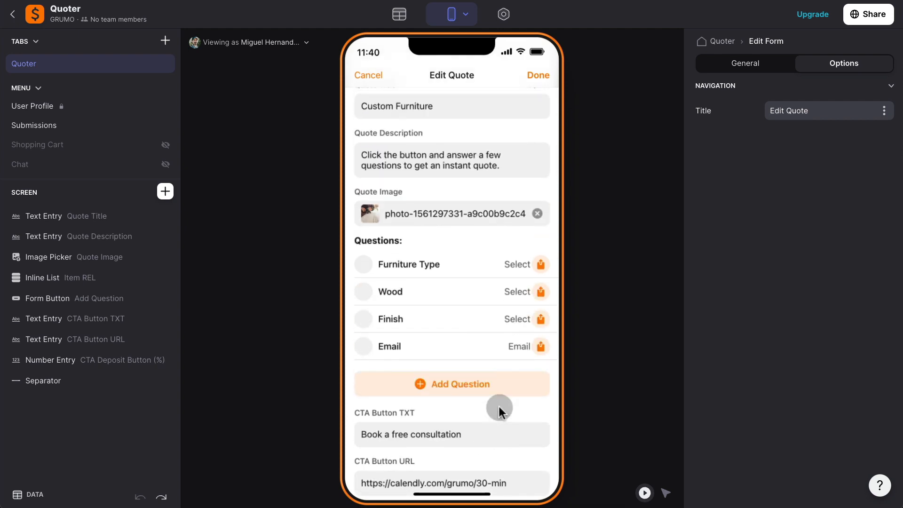
{"action": "scroll", "scroll_direction": "down", "scroll_amount": 3}
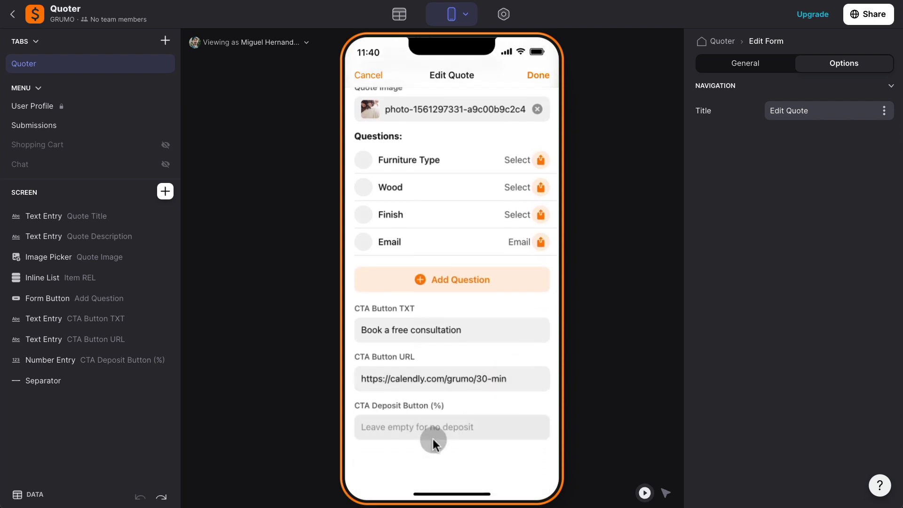
{"action": "type", "text": "5"}
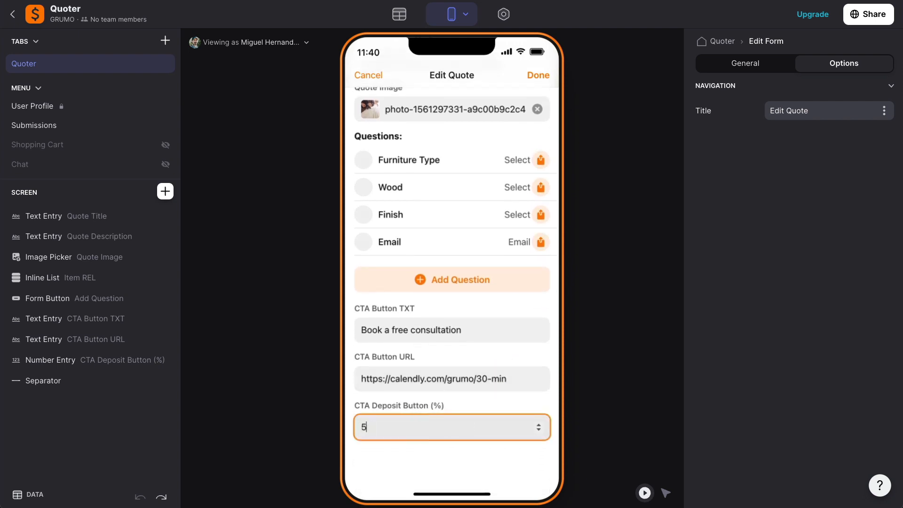
{"action": "type", "text": "0"}
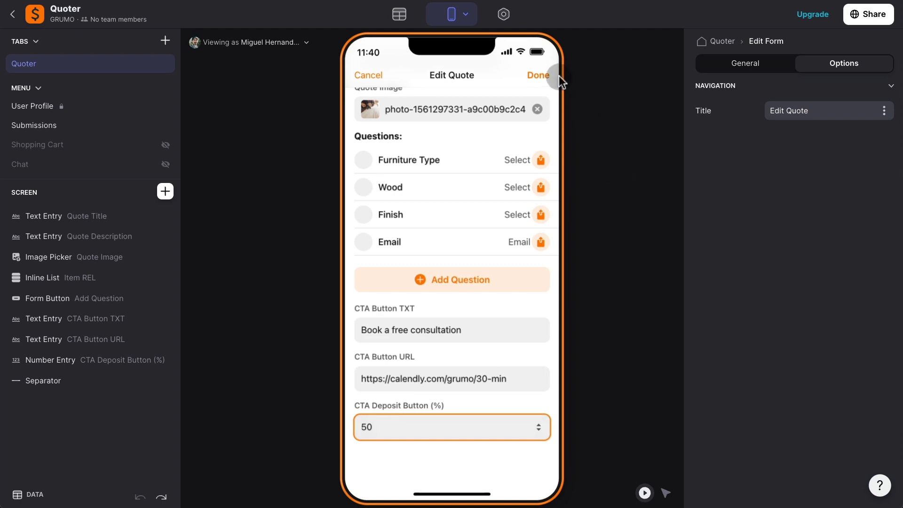
{"action": "left_click", "coordinate": [537, 75]}
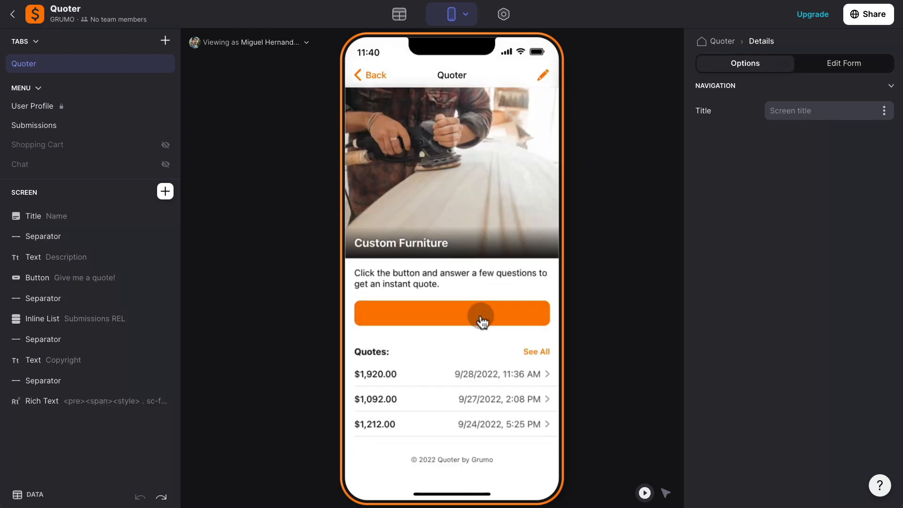
Get a new chair quote with No Finish ($728.00) and choose Pay Now 50% for a $364 checkout.
{"action": "left_click", "coordinate": [452, 313]}
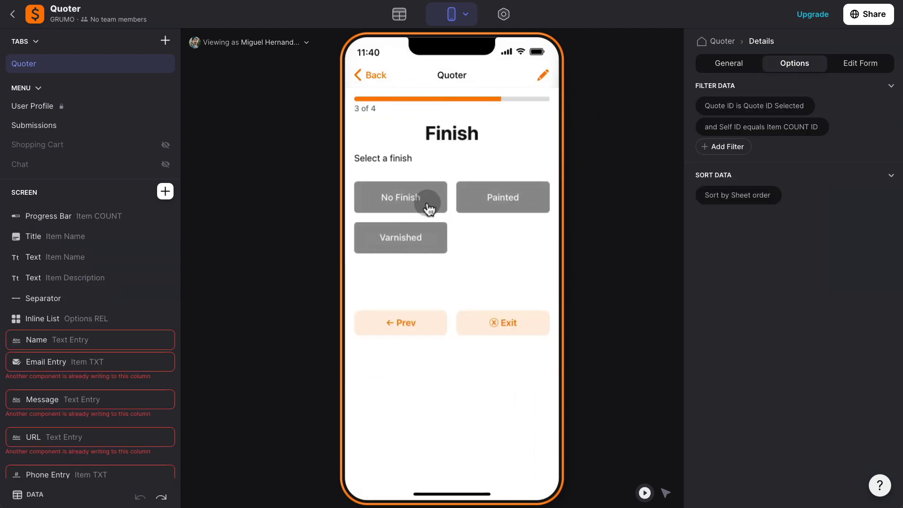
{"action": "left_click", "coordinate": [400, 197]}
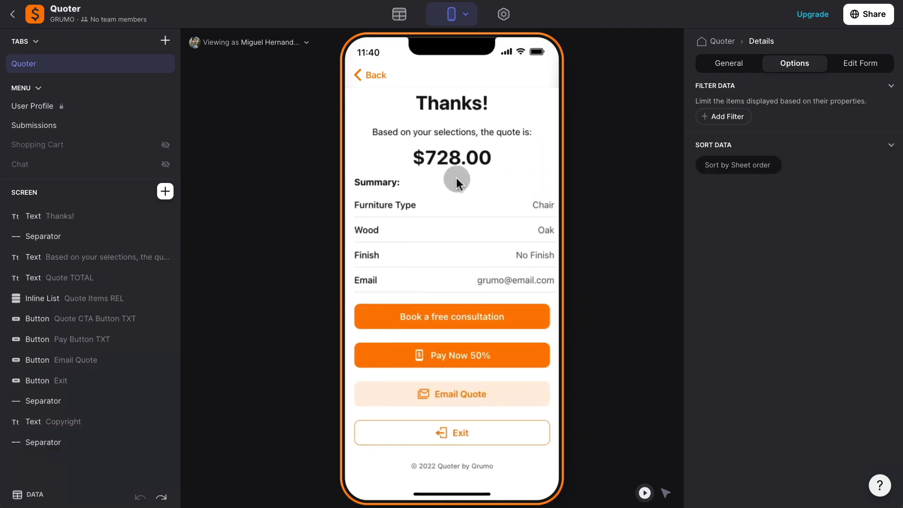
{"action": "mouse_move", "coordinate": [485, 358]}
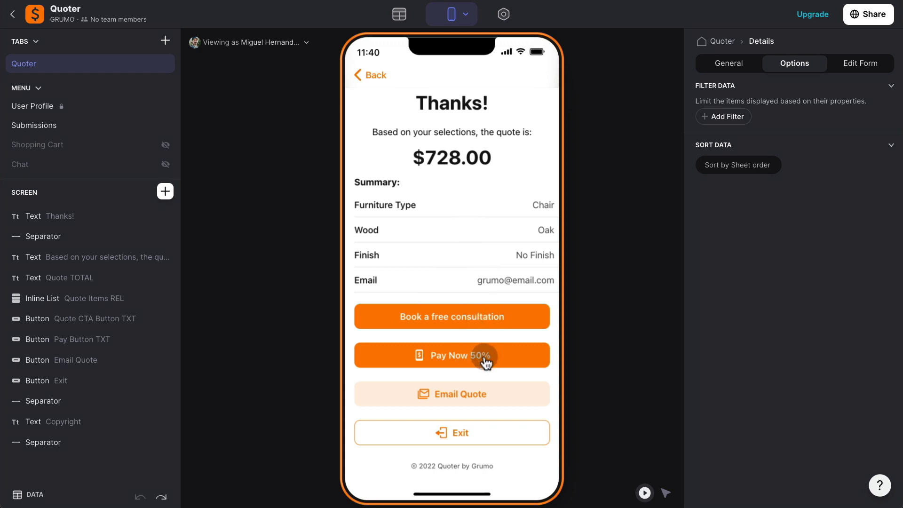
{"action": "left_click", "coordinate": [452, 354]}
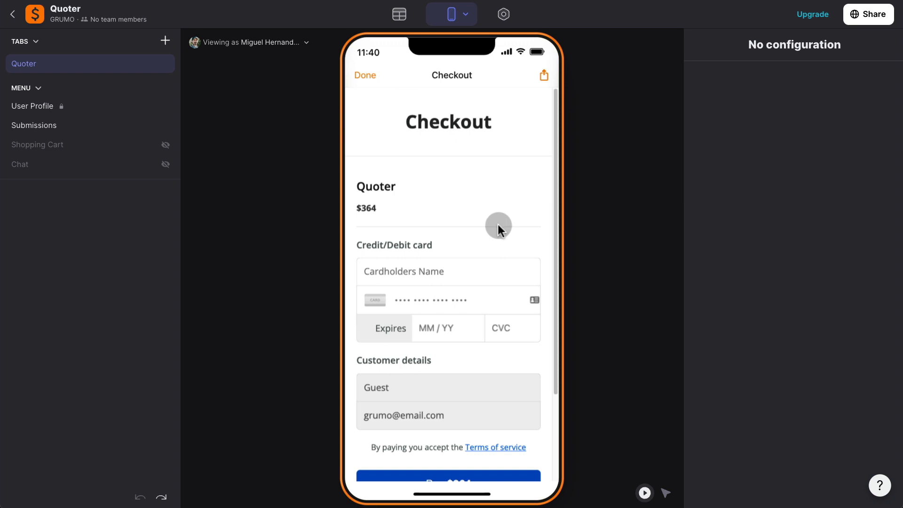
{"action": "scroll", "scroll_direction": "down", "scroll_amount": 3}
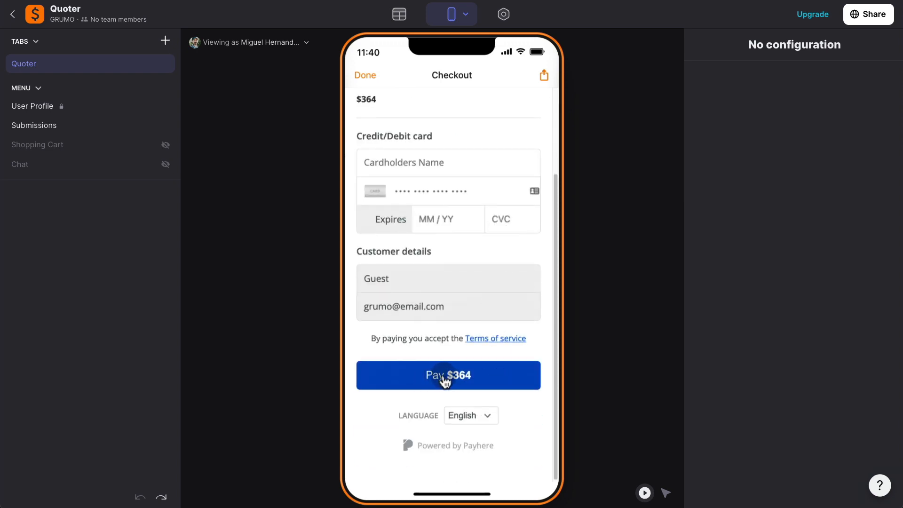